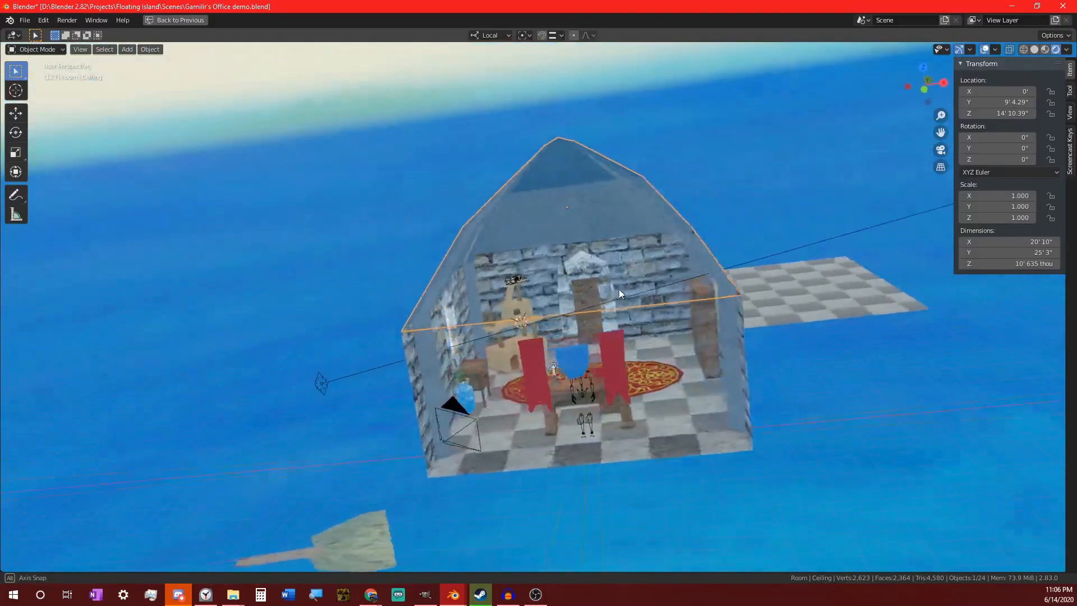
# Scroll the r/ps1graphics page in Chrome and switch back to Blender's Animation workspace.
pyautogui.moveTo(618, 294); pyautogui.dragTo(520, 307)
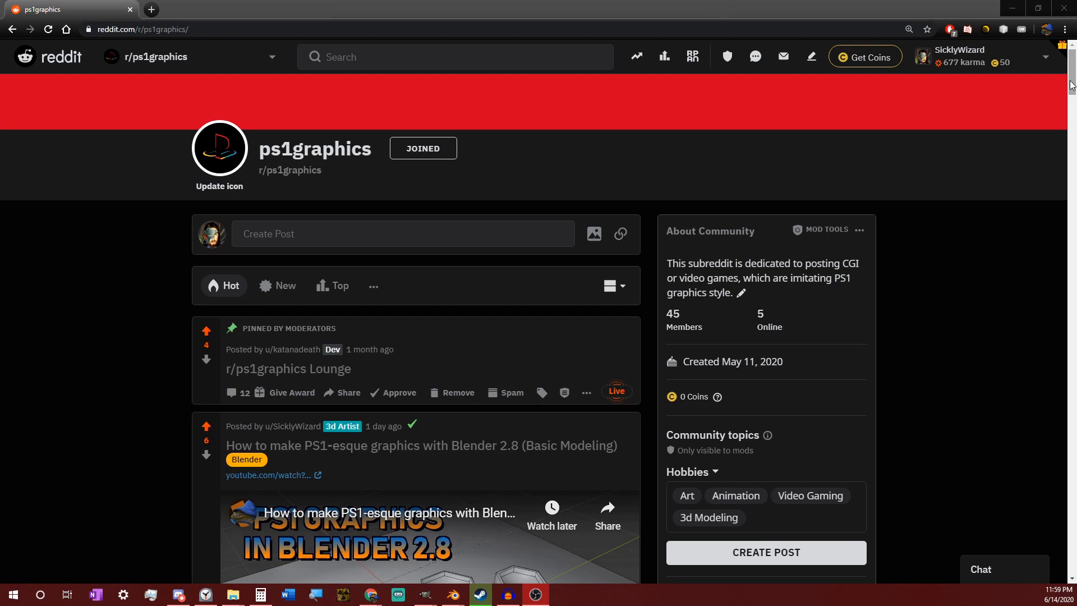
pyautogui.scroll(-3)
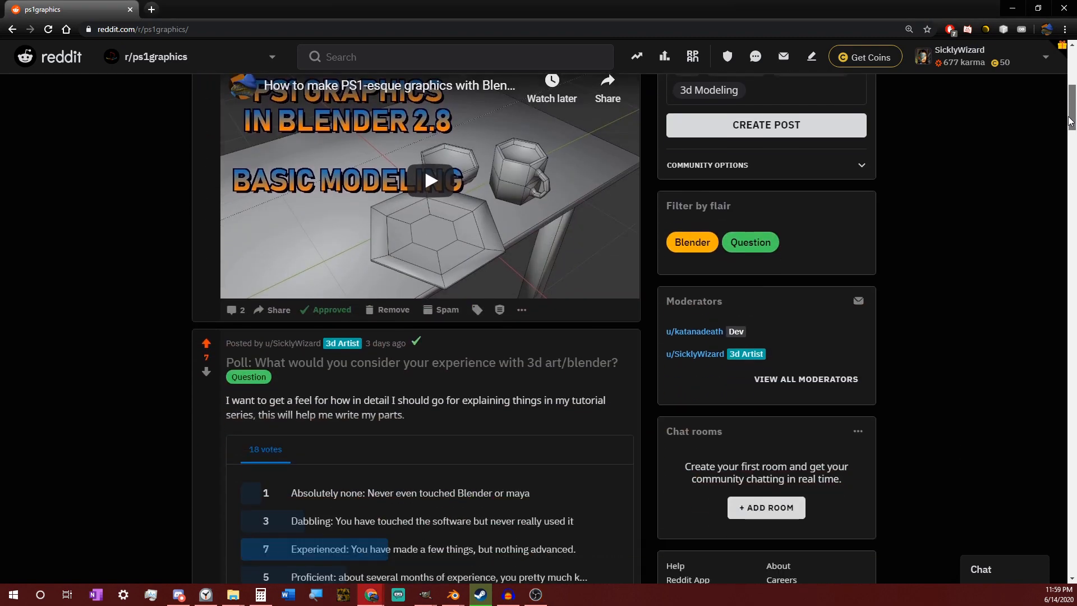
pyautogui.click(451, 595)
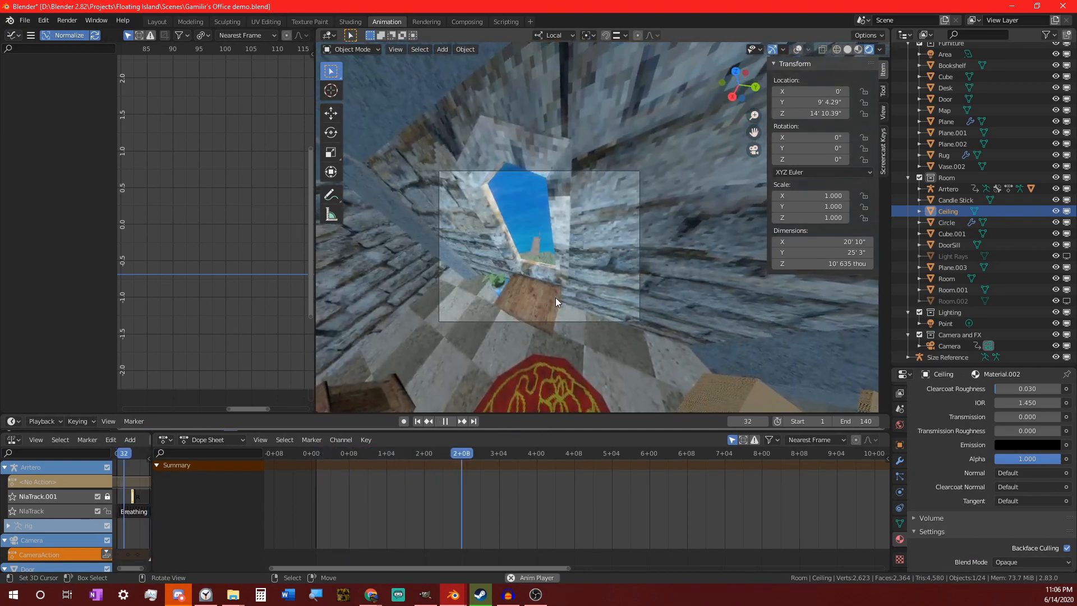
pyautogui.click(445, 420)
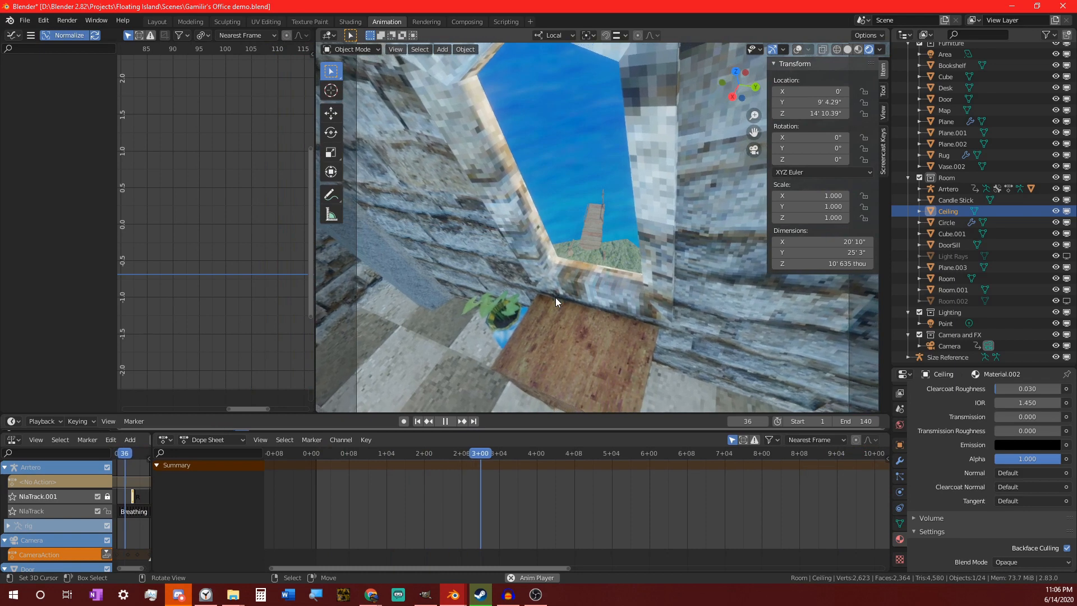
pyautogui.click(463, 421)
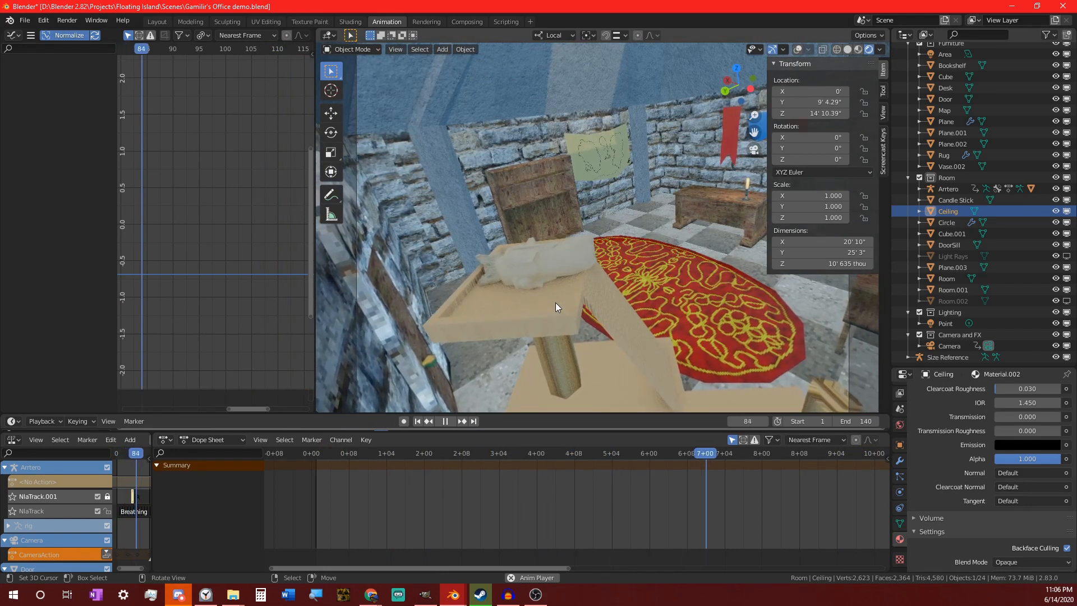
pyautogui.click(445, 421)
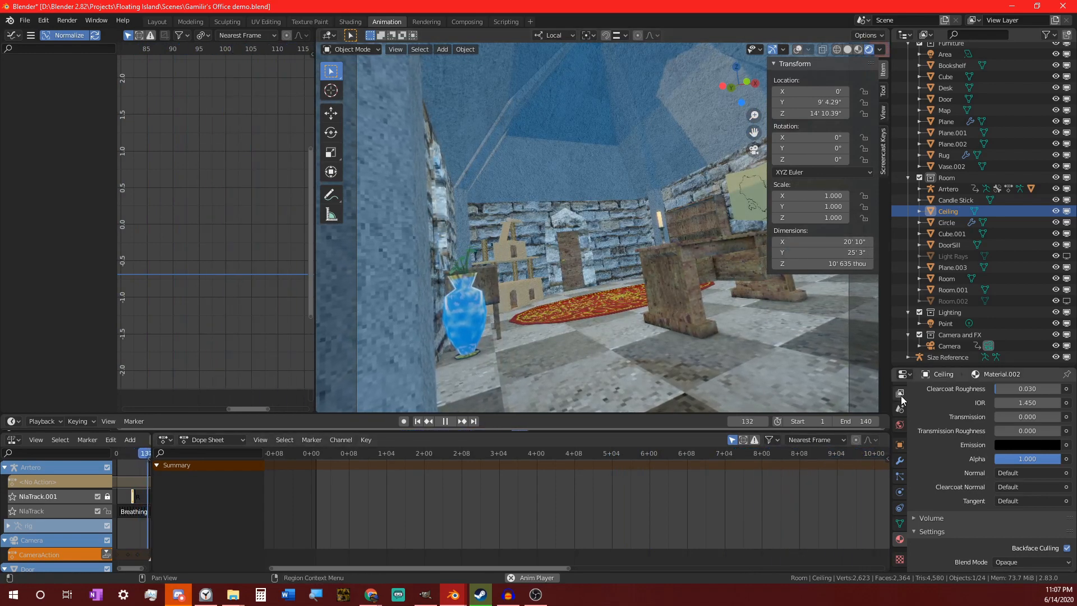
# Set render output to PNG frames named 360office in the Demo Render folder.
pyautogui.click(445, 421)
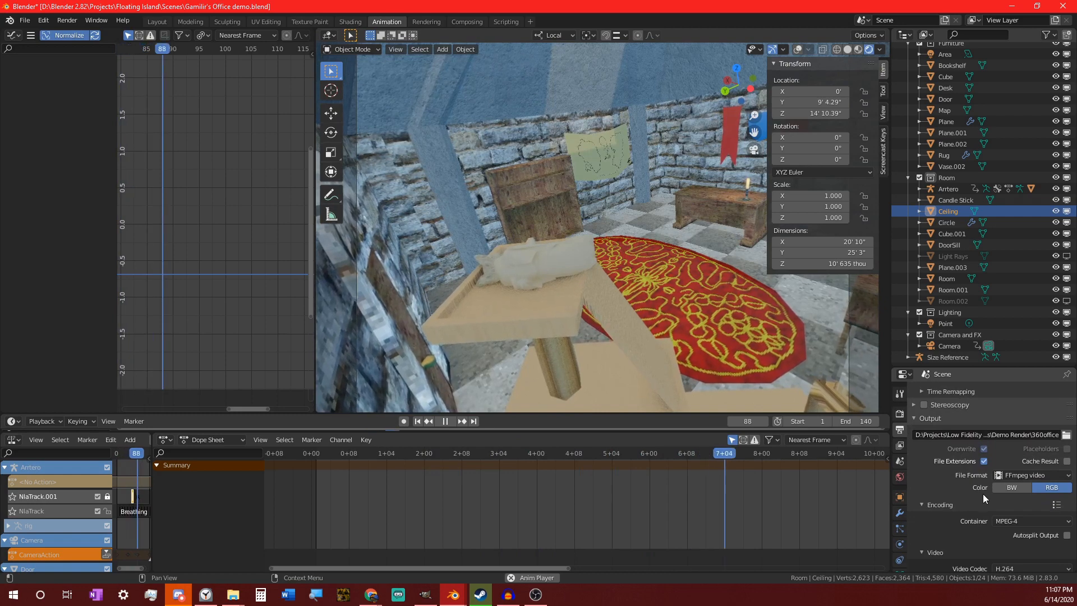
pyautogui.click(1066, 435)
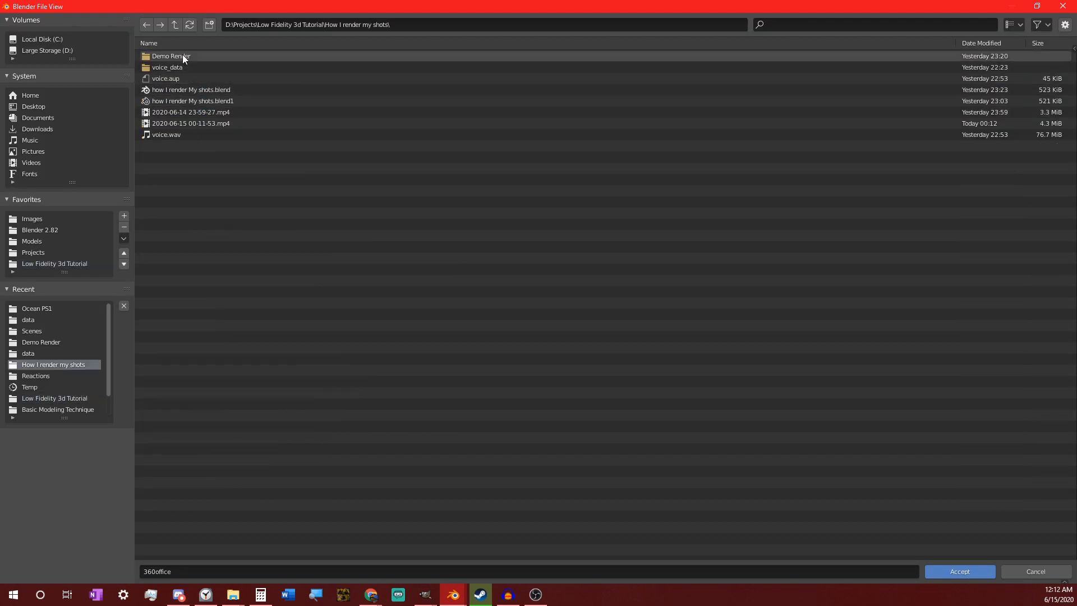
pyautogui.doubleClick(170, 56)
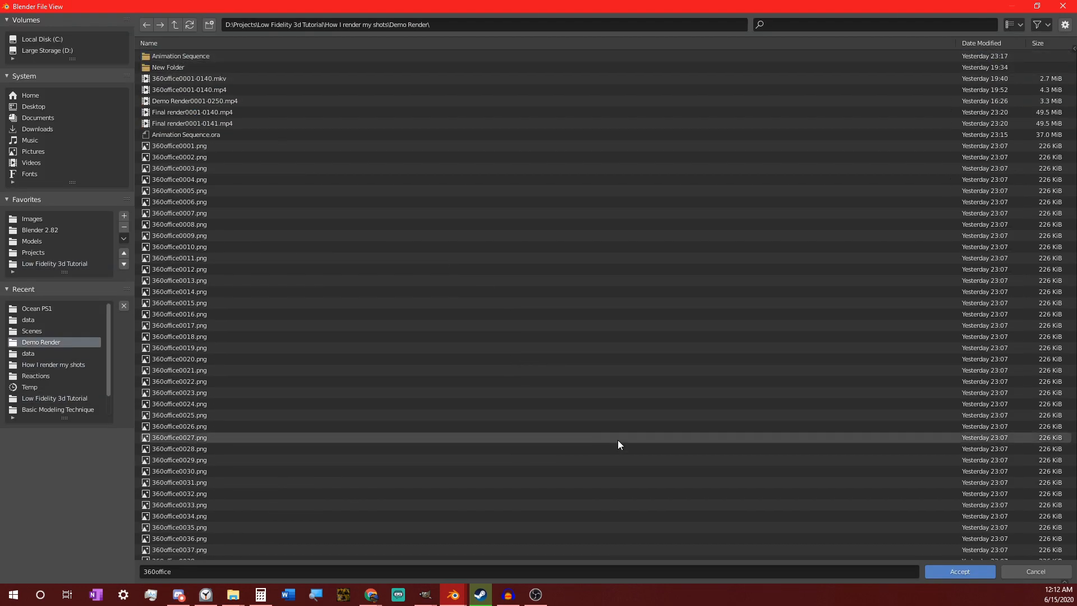
pyautogui.click(960, 571)
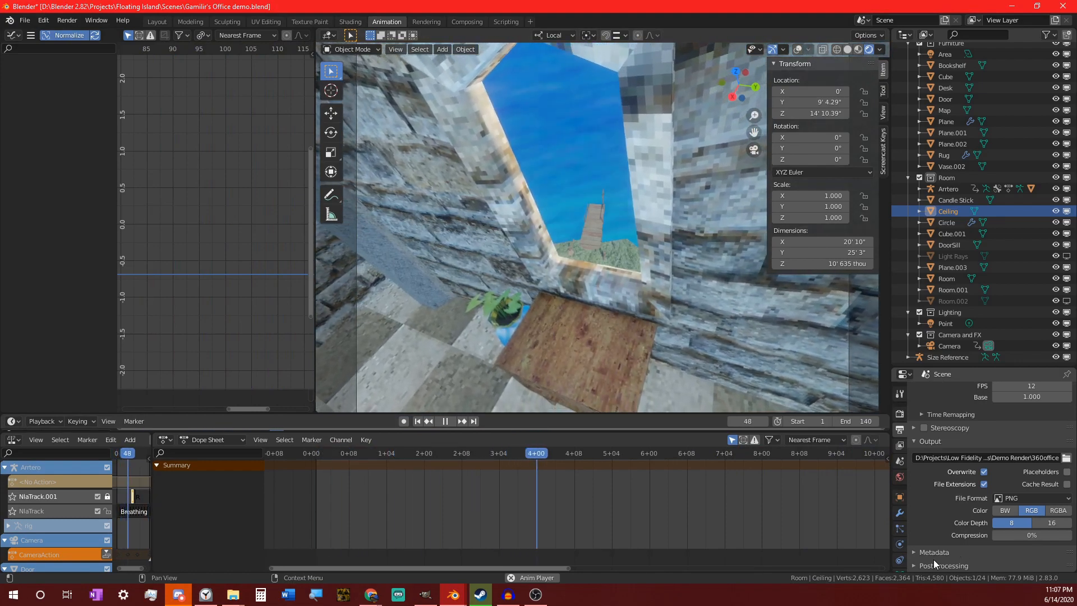
pyautogui.click(446, 421)
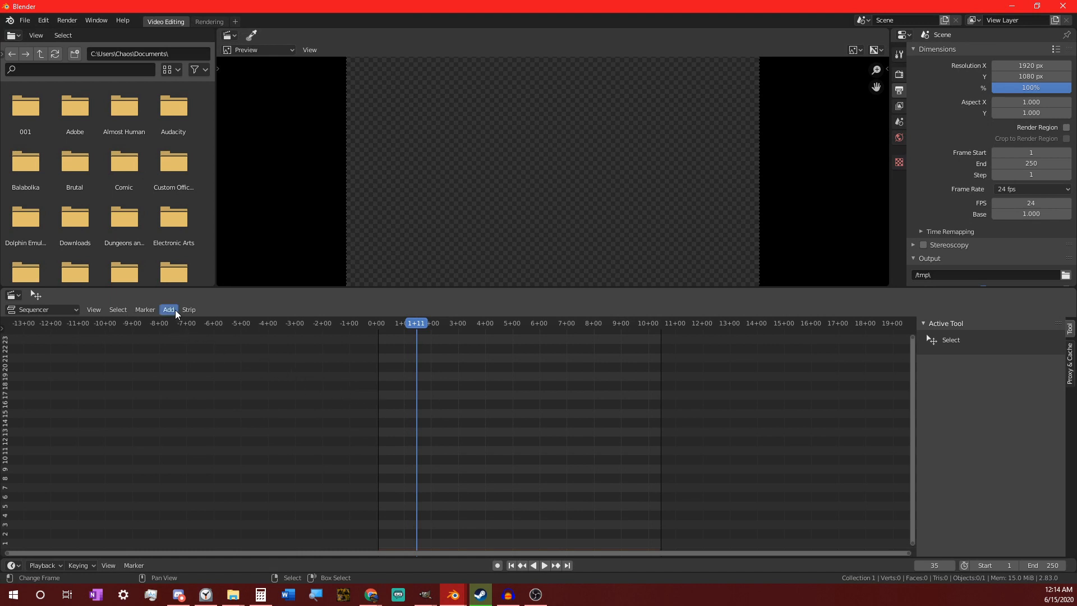
# Add a jpg from Pictures\Reactions to the sequencer as an image strip.
pyautogui.click(168, 309)
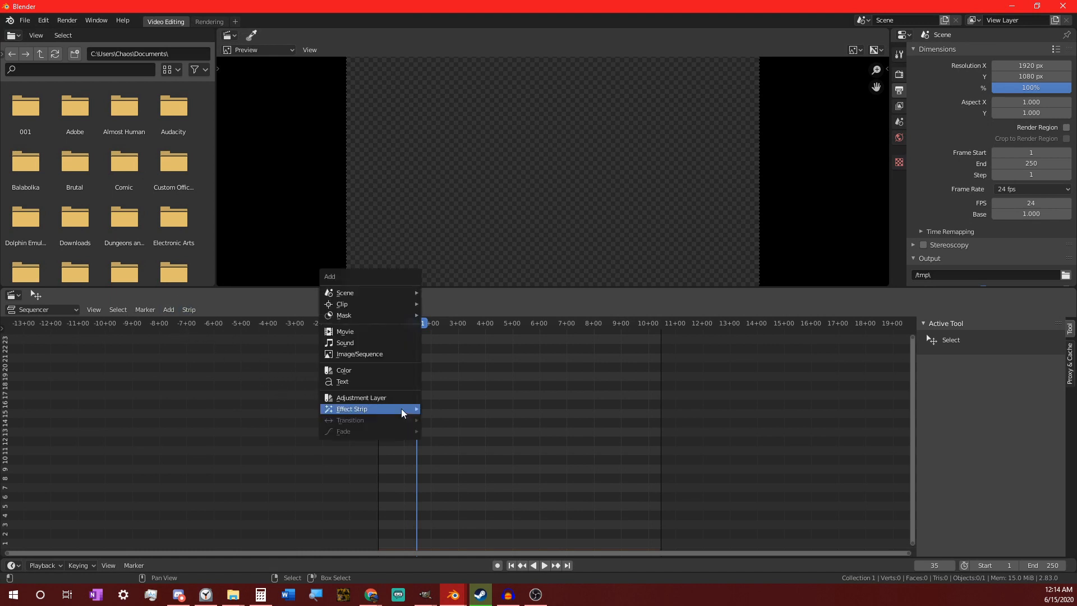
pyautogui.moveTo(373, 408)
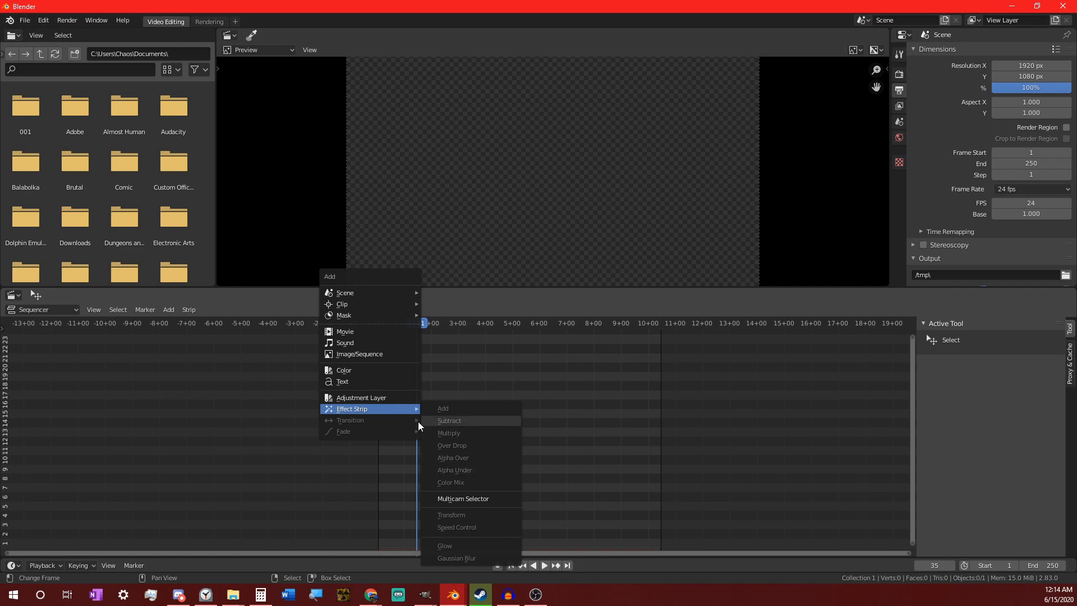
pyautogui.moveTo(370, 353)
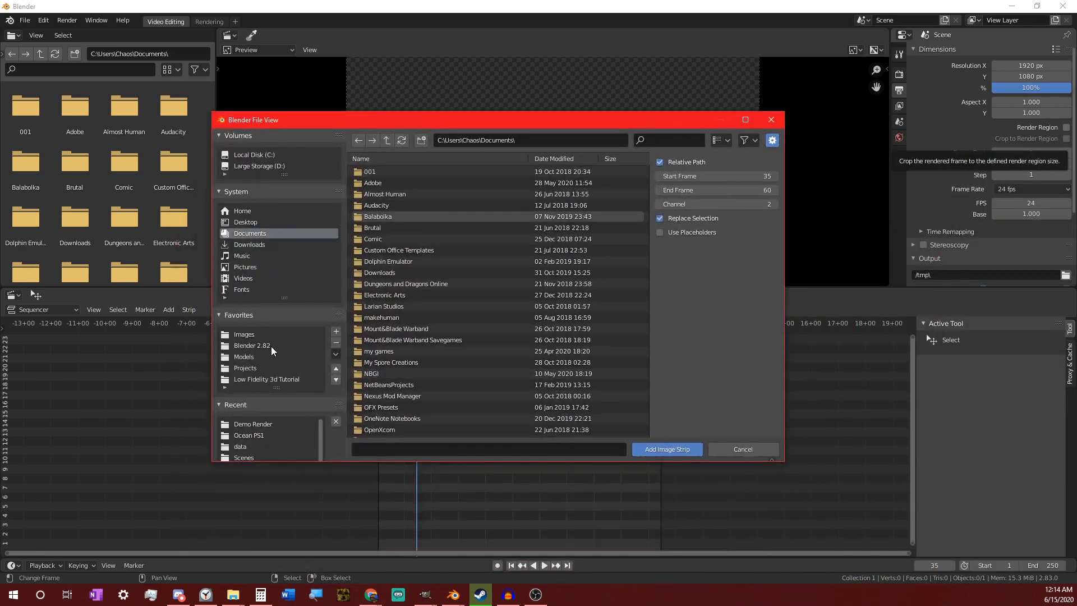
pyautogui.click(245, 267)
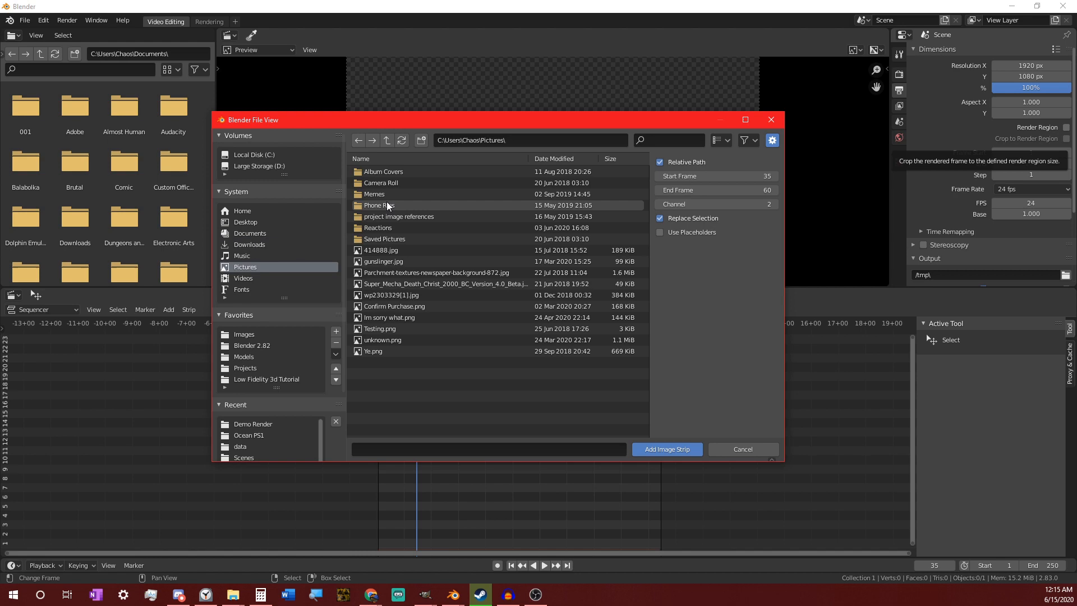
pyautogui.doubleClick(377, 226)
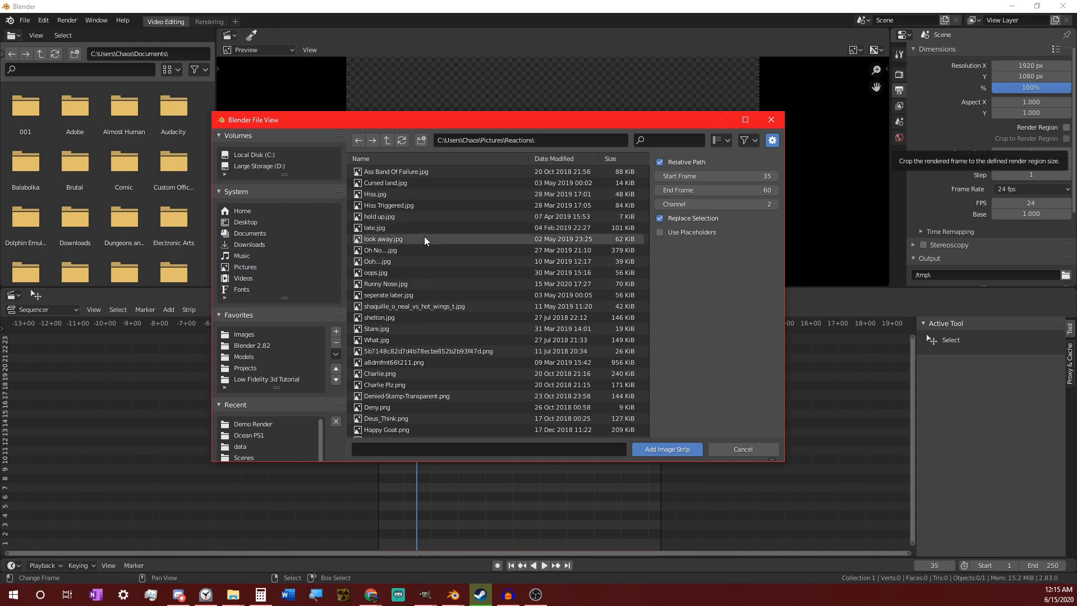
pyautogui.click(666, 449)
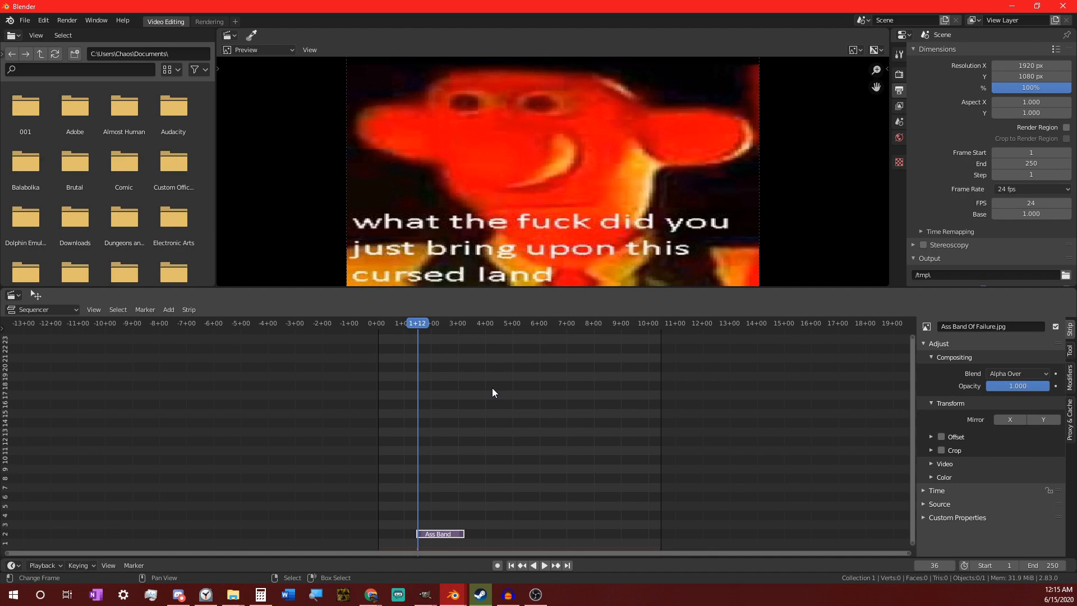
pyautogui.click(544, 565)
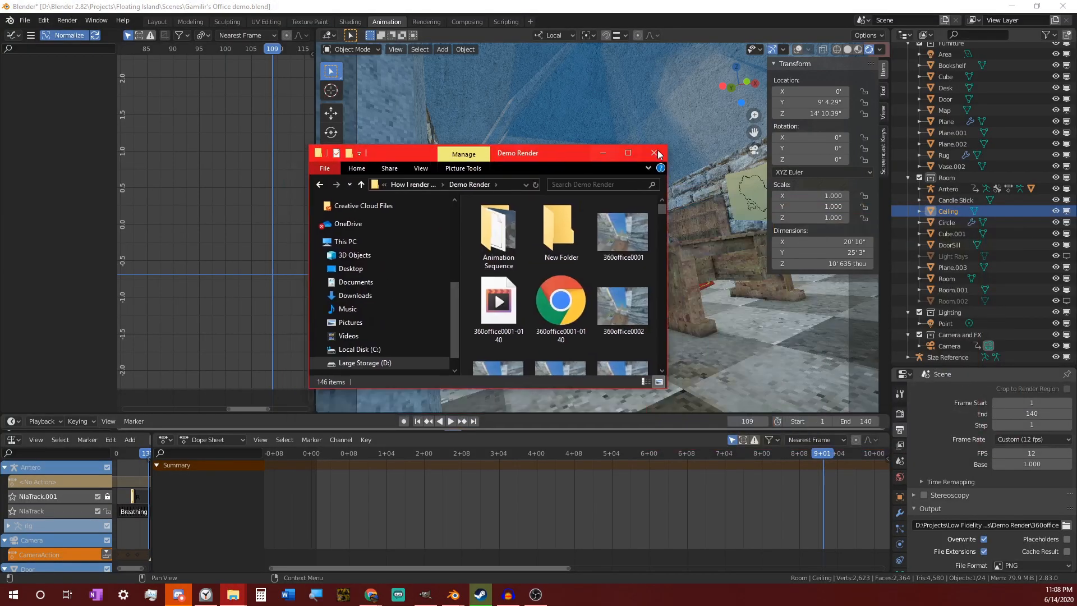
# Bring the Demo Render folder full screen to view the 360office frames.
pyautogui.click(628, 153)
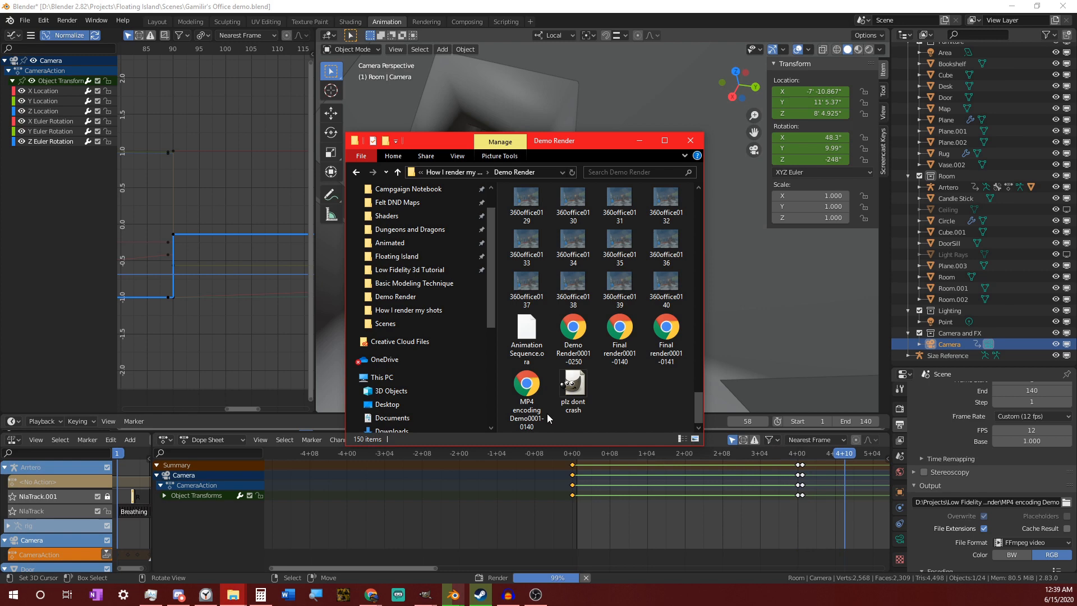
pyautogui.moveTo(527, 391)
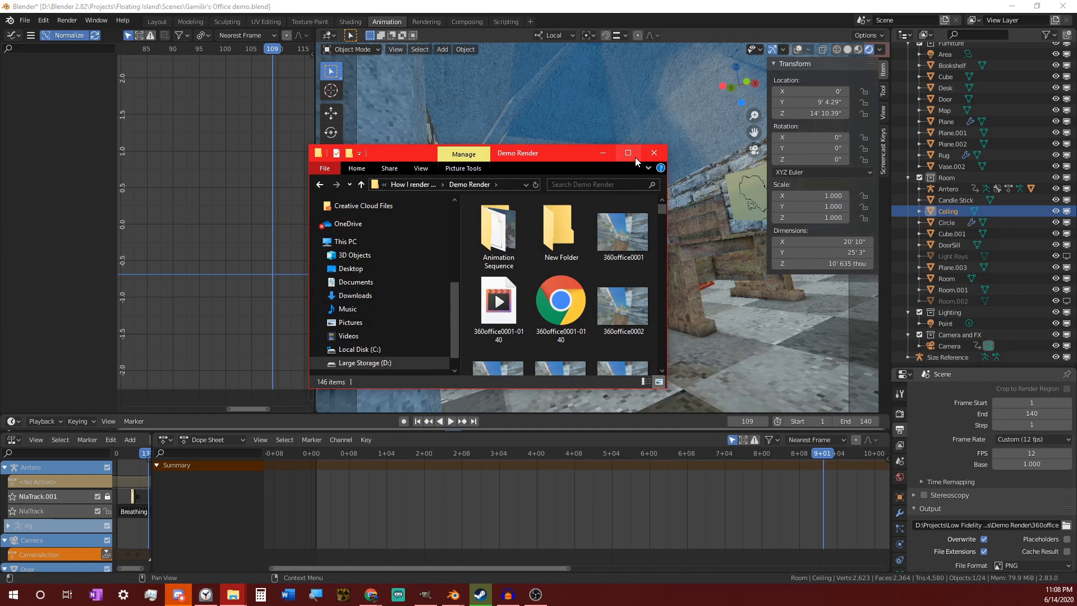
pyautogui.click(629, 152)
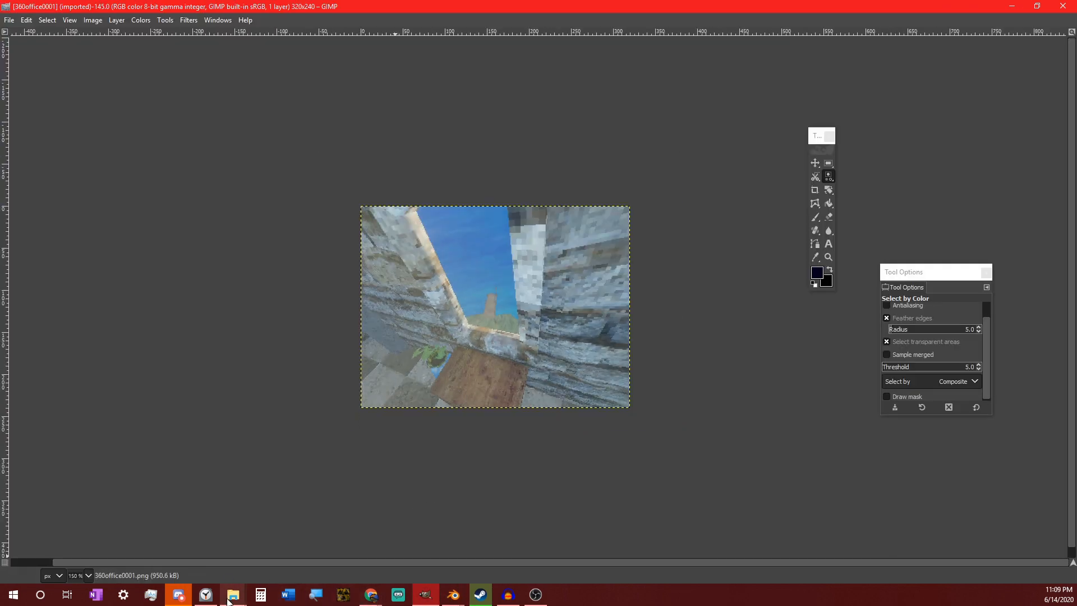
# Scroll Demo Render to the end and select the last frame, 360office0140.
pyautogui.click(231, 595)
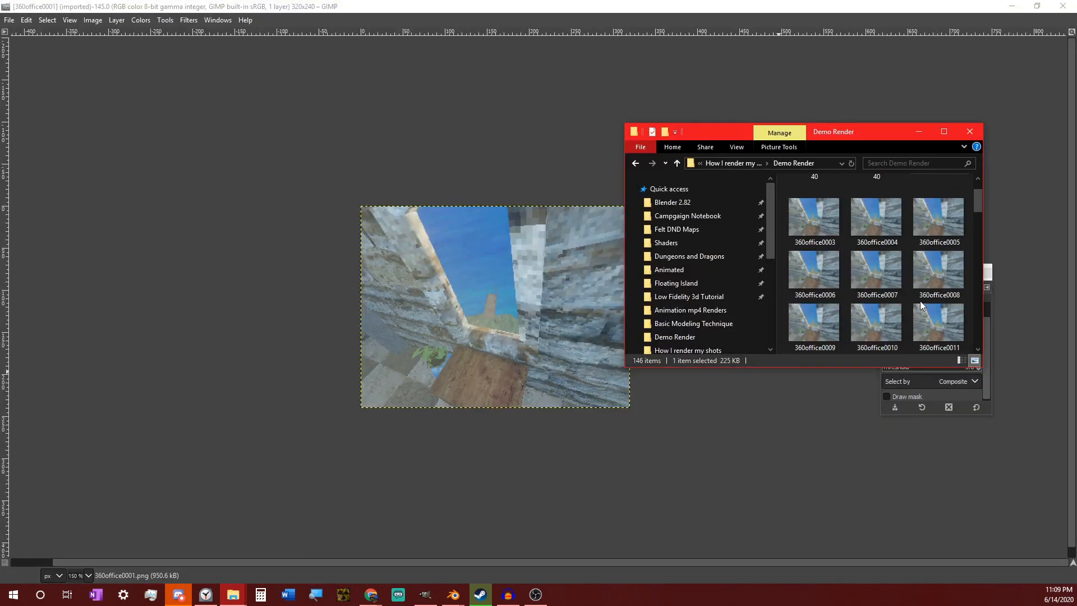
pyautogui.scroll(-3)
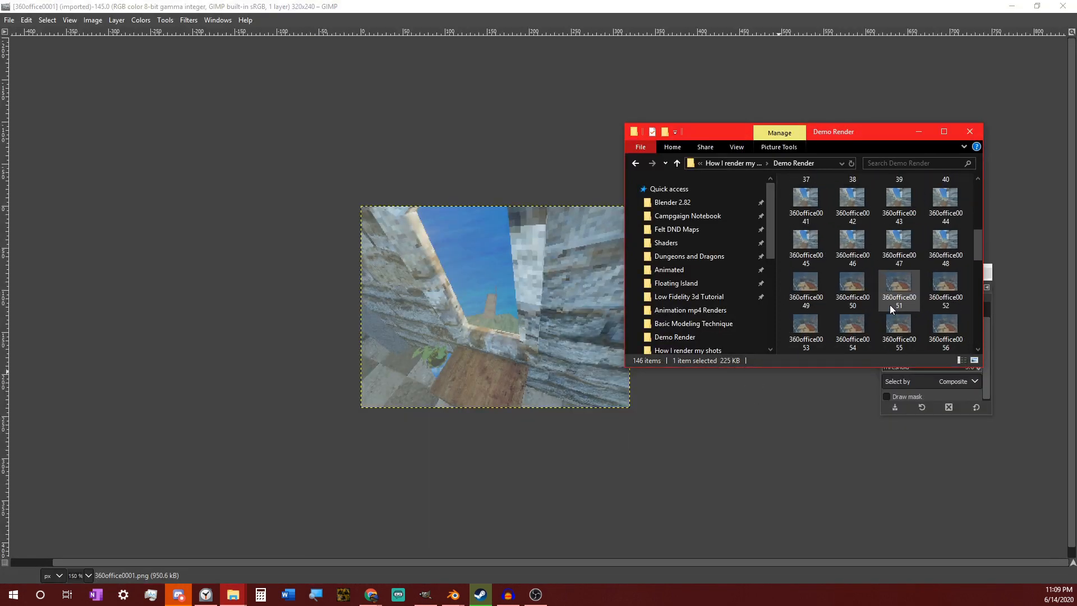
pyautogui.scroll(-3)
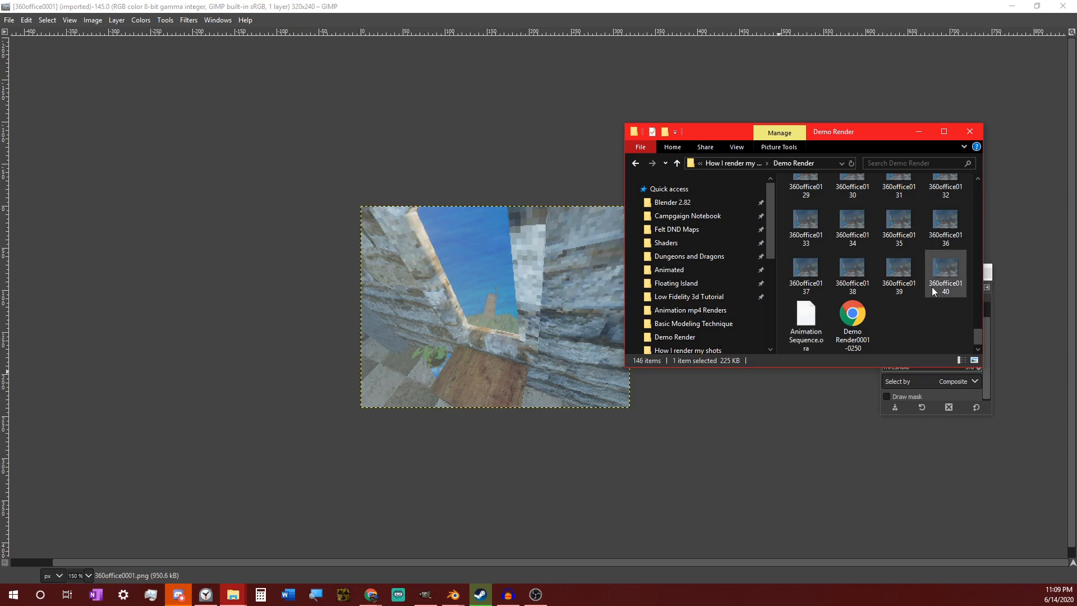
pyautogui.click(453, 594)
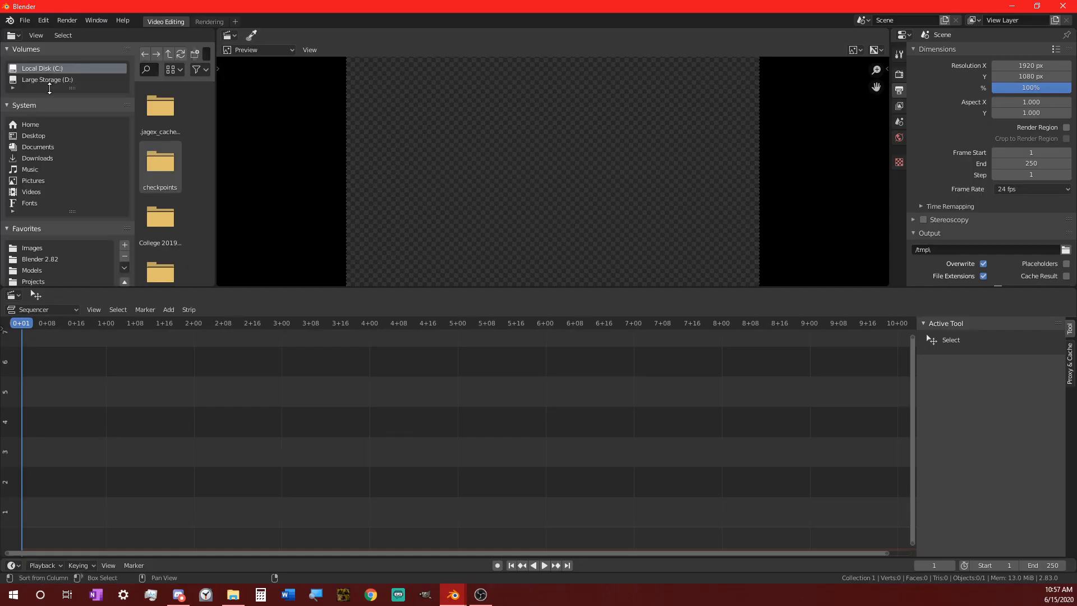
# Add the spray bottle mp4 from D:\Animation as a movie strip in the sequencer.
pyautogui.click(47, 78)
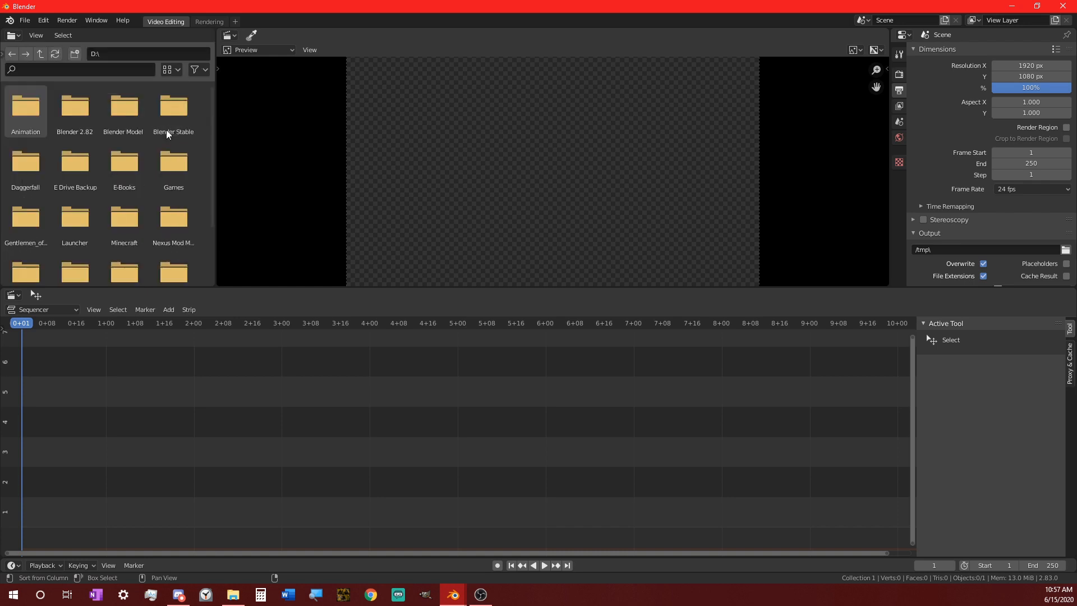
pyautogui.doubleClick(25, 106)
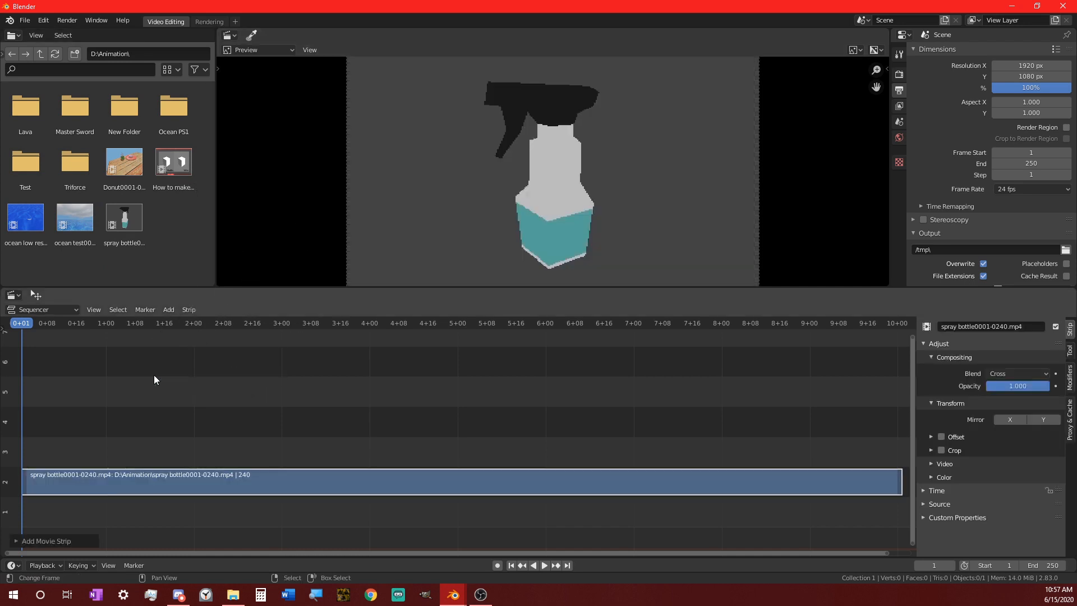
pyautogui.moveTo(975, 513)
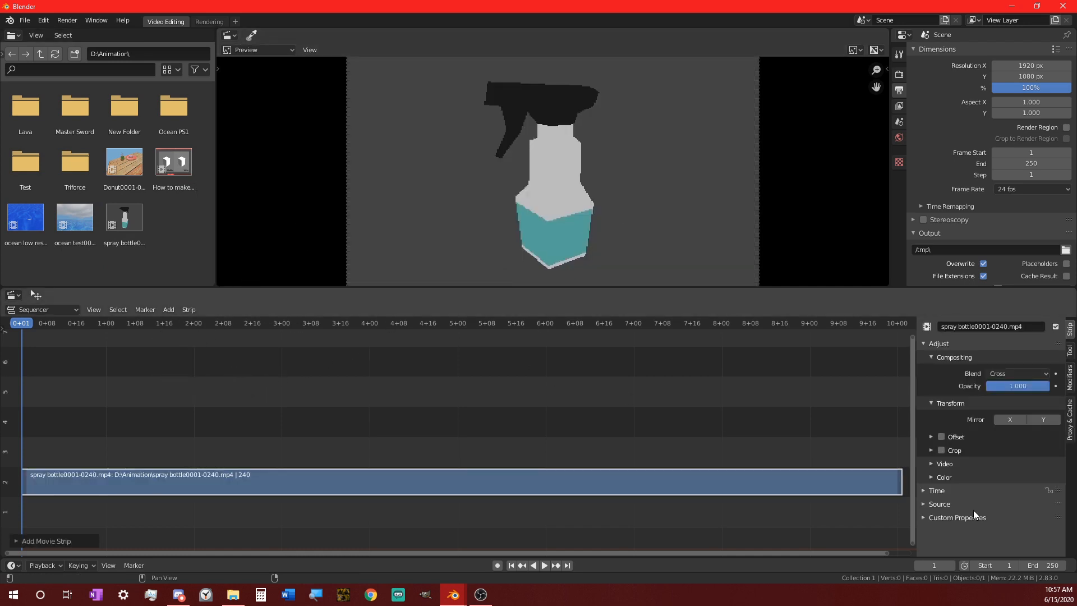
pyautogui.click(939, 503)
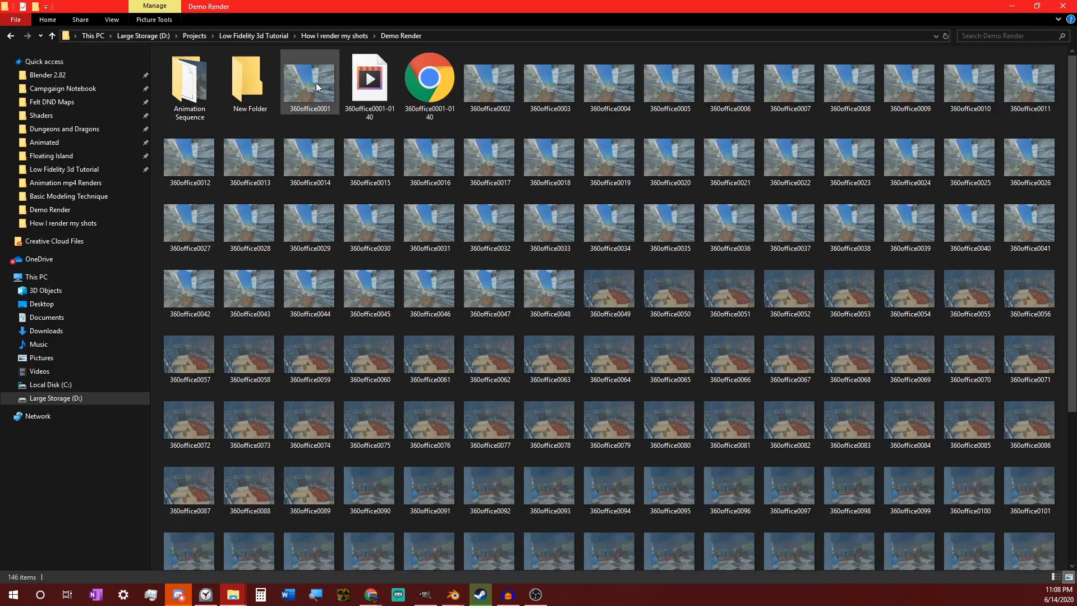
# Load 360office0001.png in GIMP with the remaining frames added as layers.
pyautogui.doubleClick(309, 79)
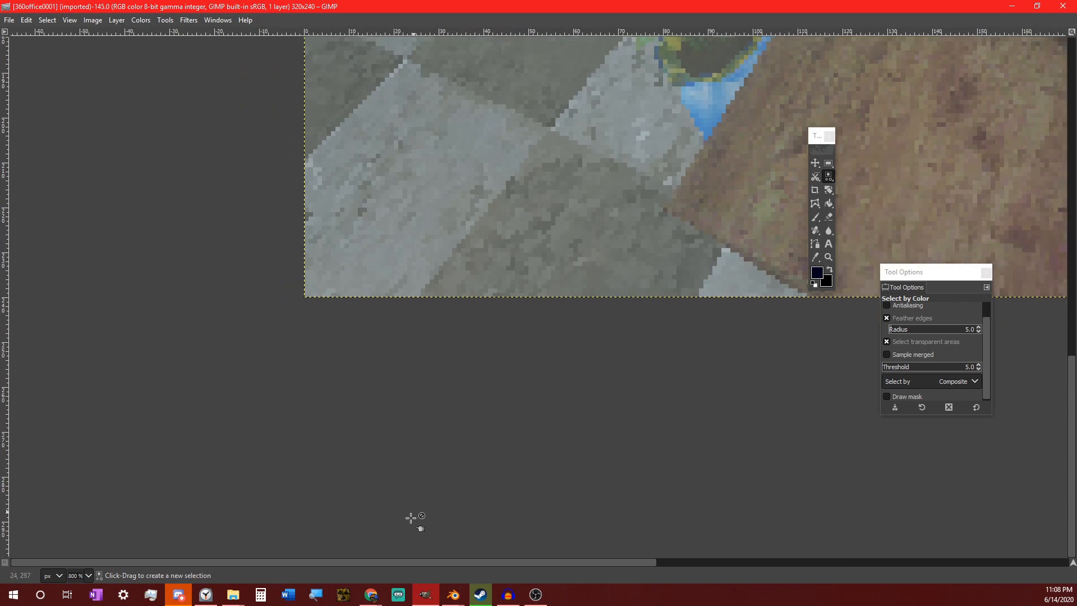
pyautogui.click(232, 594)
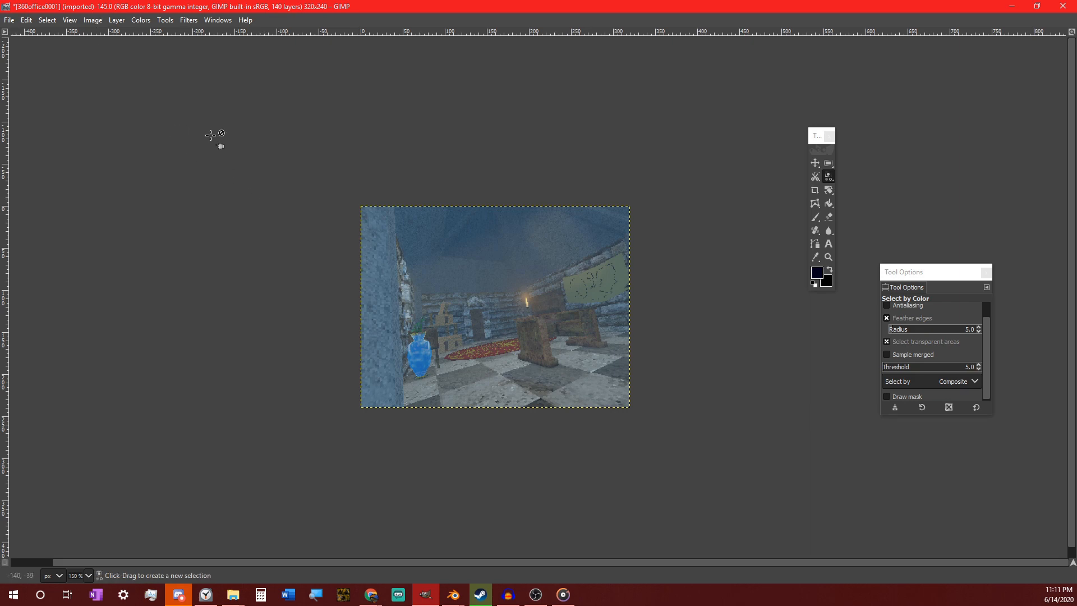
pyautogui.click(92, 21)
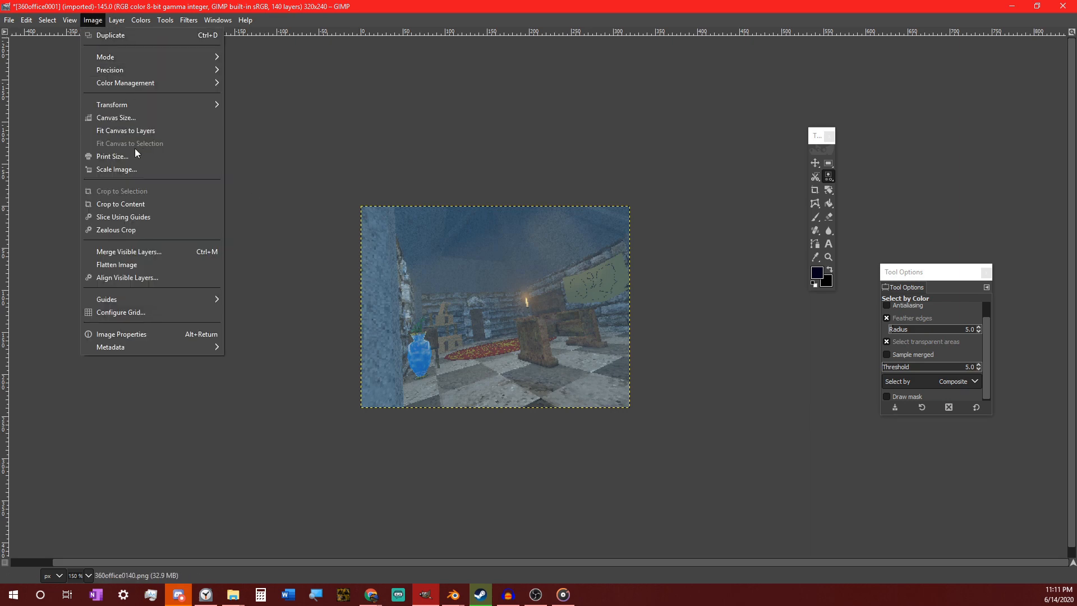
# Scale the layered image to 1440x1080 with interpolation None.
pyautogui.click(117, 169)
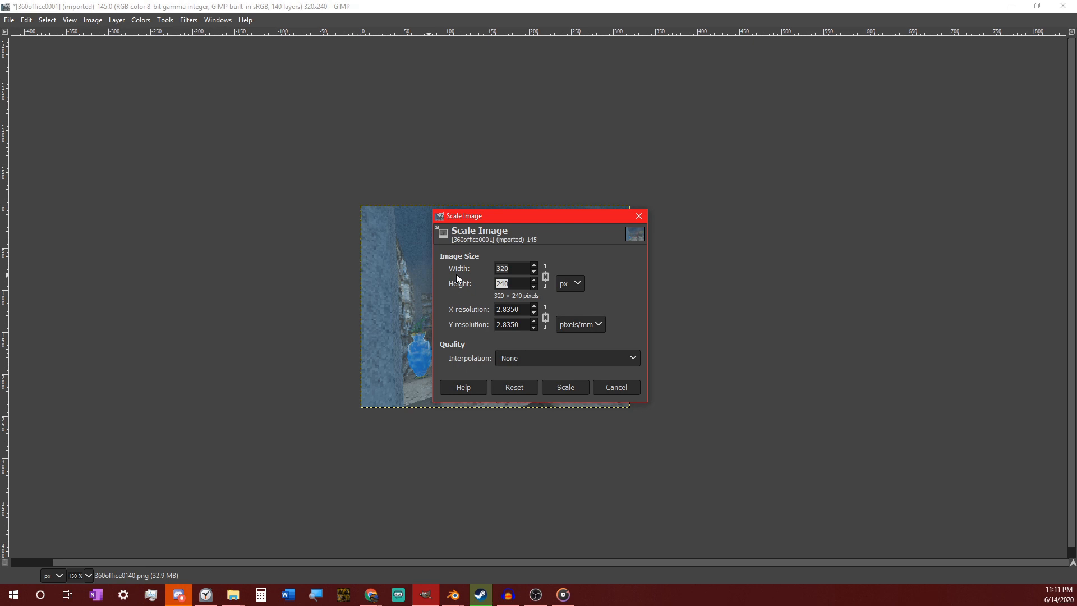
pyautogui.write('198')
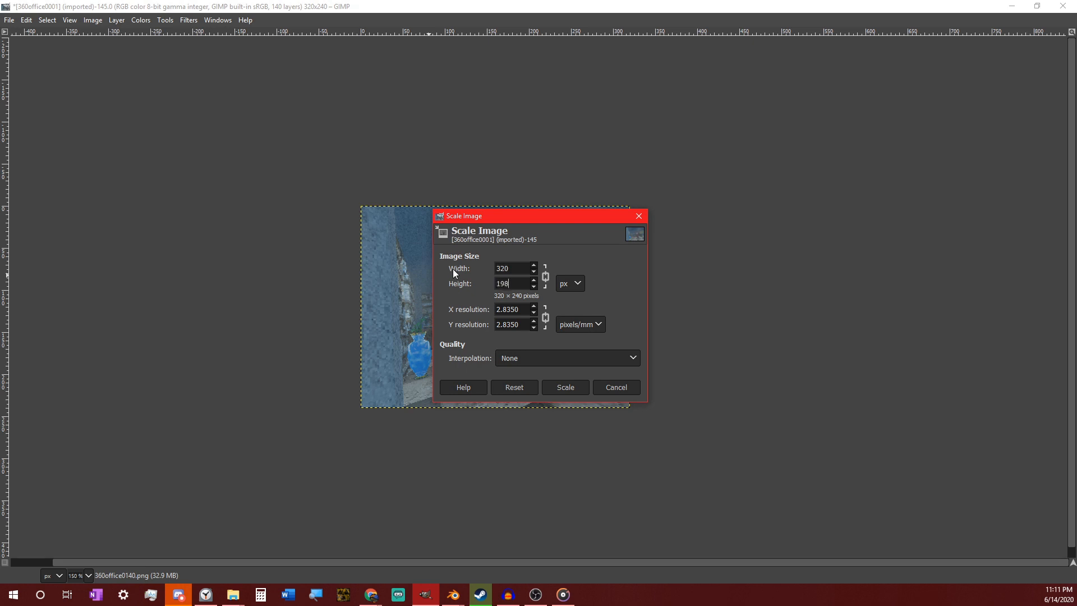
pyautogui.write('1080')
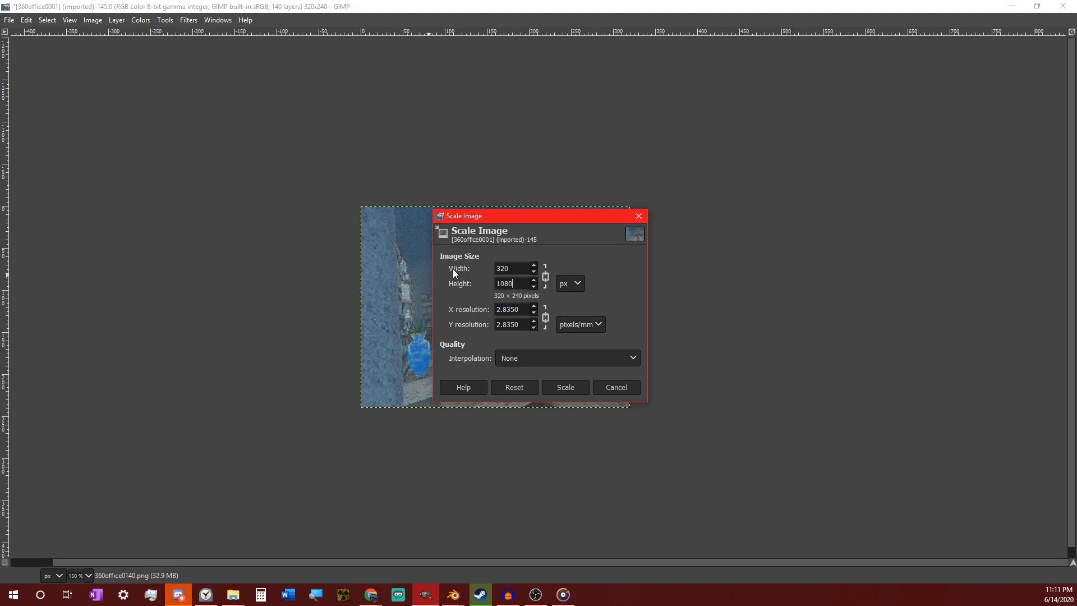
pyautogui.click(511, 268)
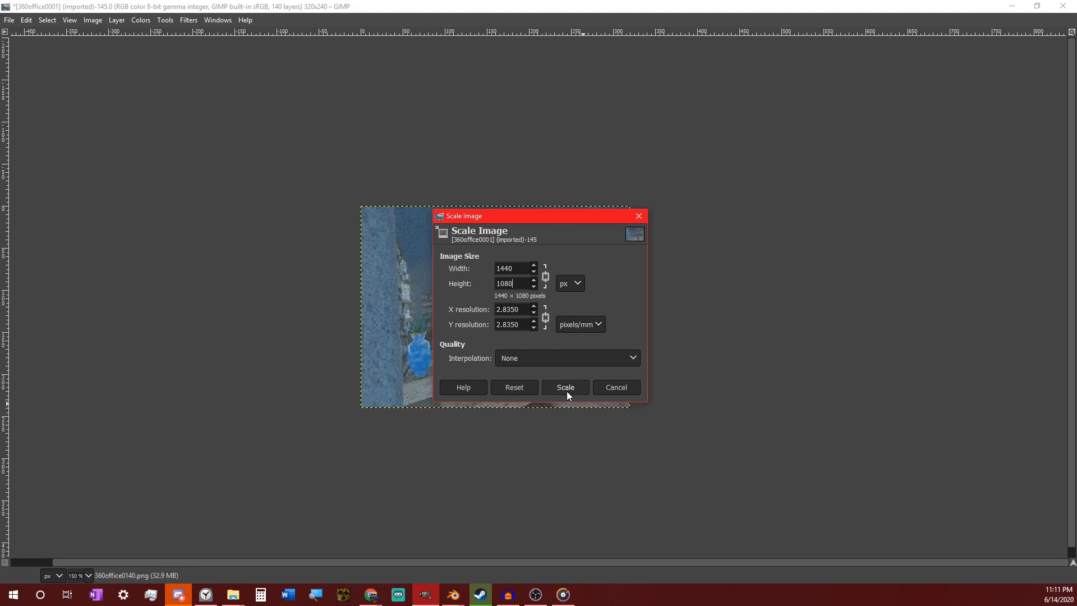
pyautogui.click(565, 387)
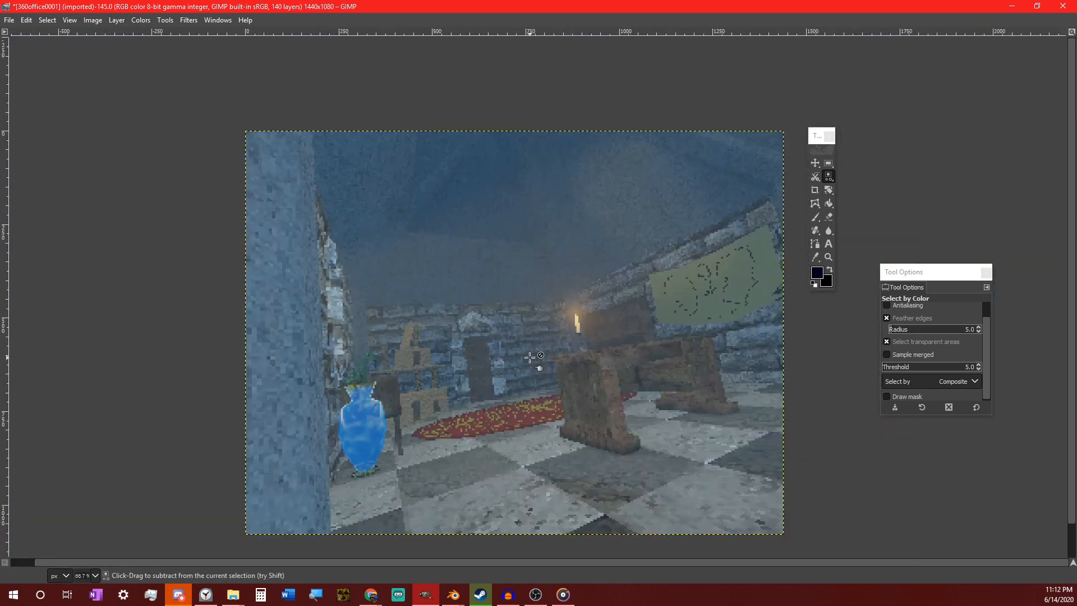
# Save the project as plz dont crash.xcf.
pyautogui.click(7, 20)
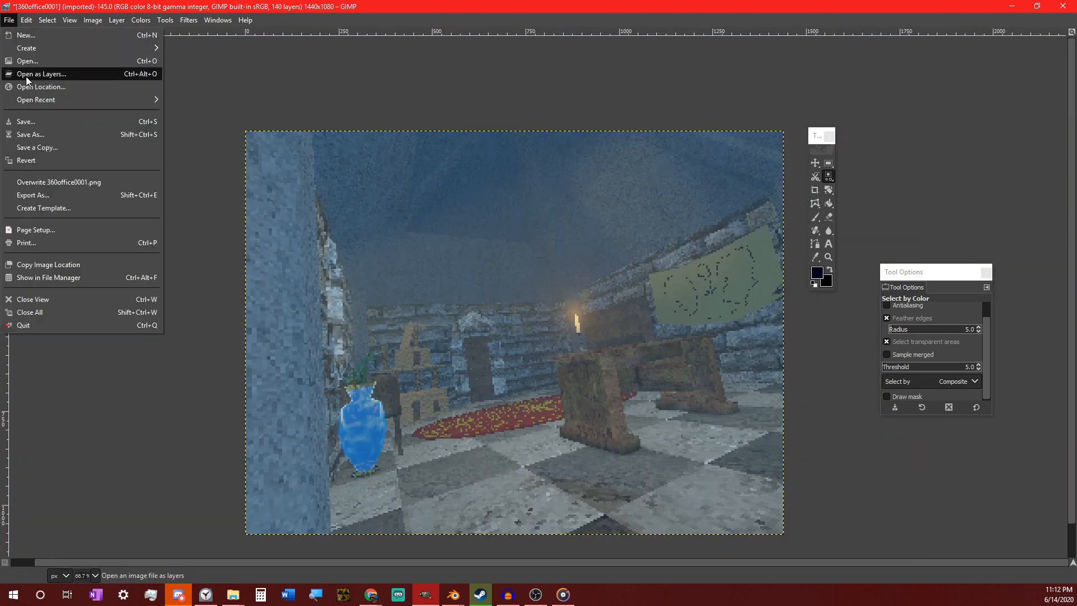
pyautogui.click(30, 135)
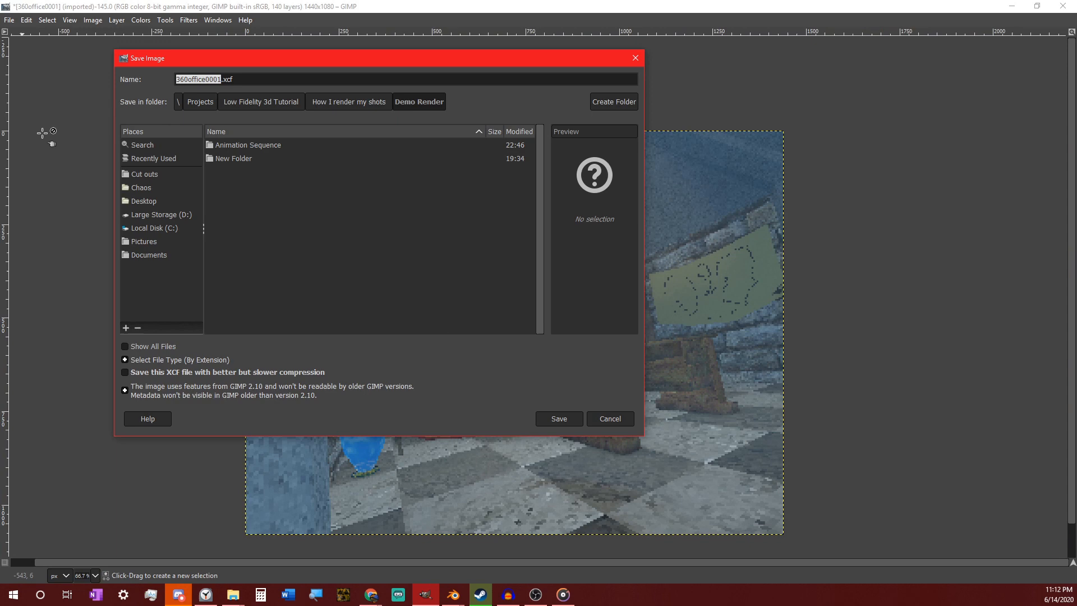
pyautogui.moveTo(255, 245)
pyautogui.write('plz dont crash')
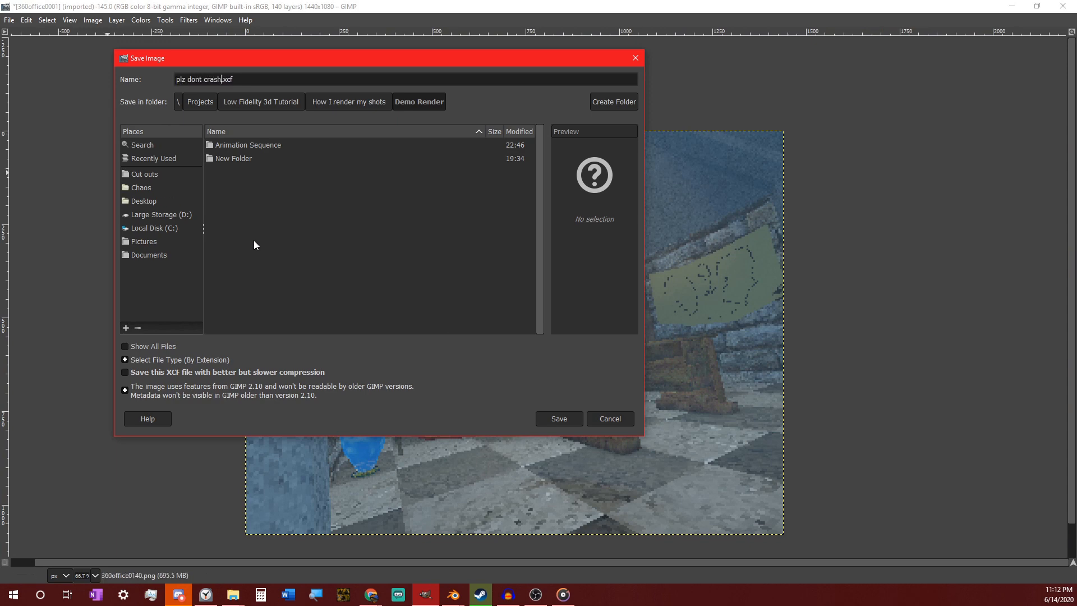
pyautogui.click(558, 418)
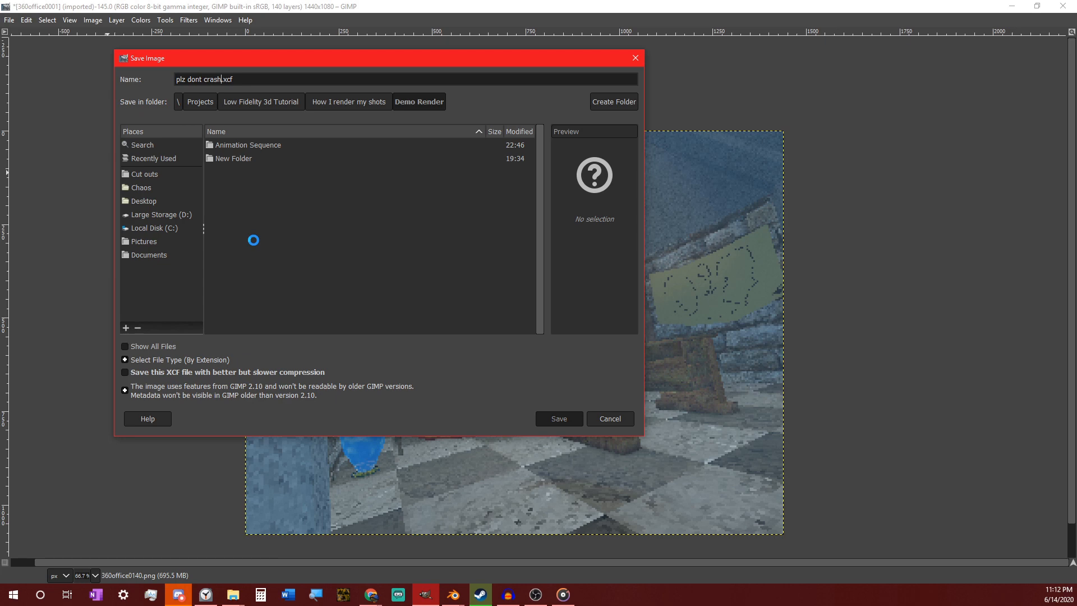
pyautogui.click(559, 418)
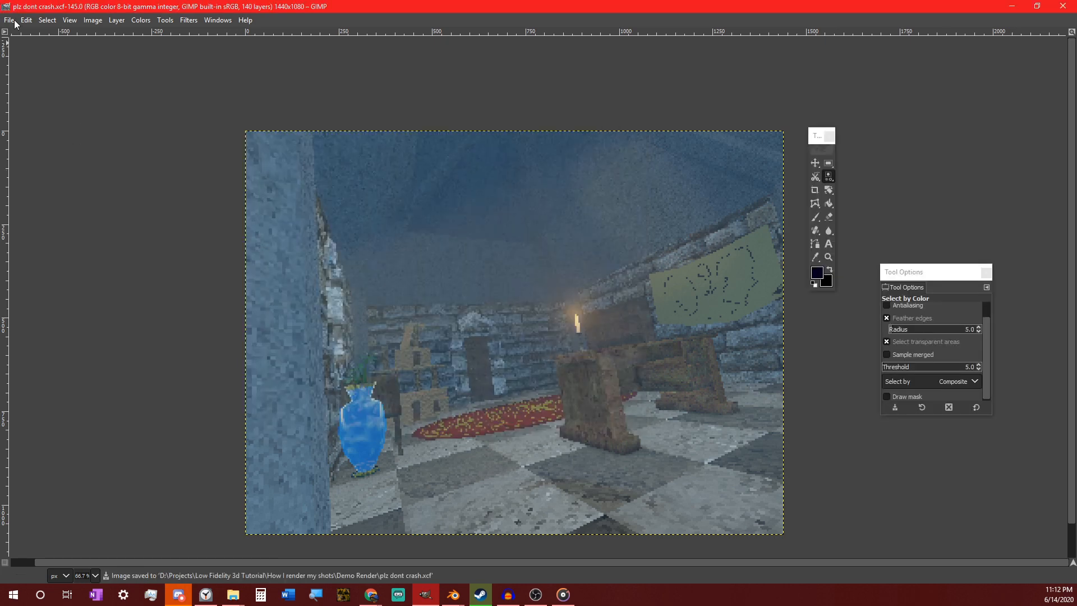
# Export the layered frames as an OpenRaster .ora file.
pyautogui.click(8, 20)
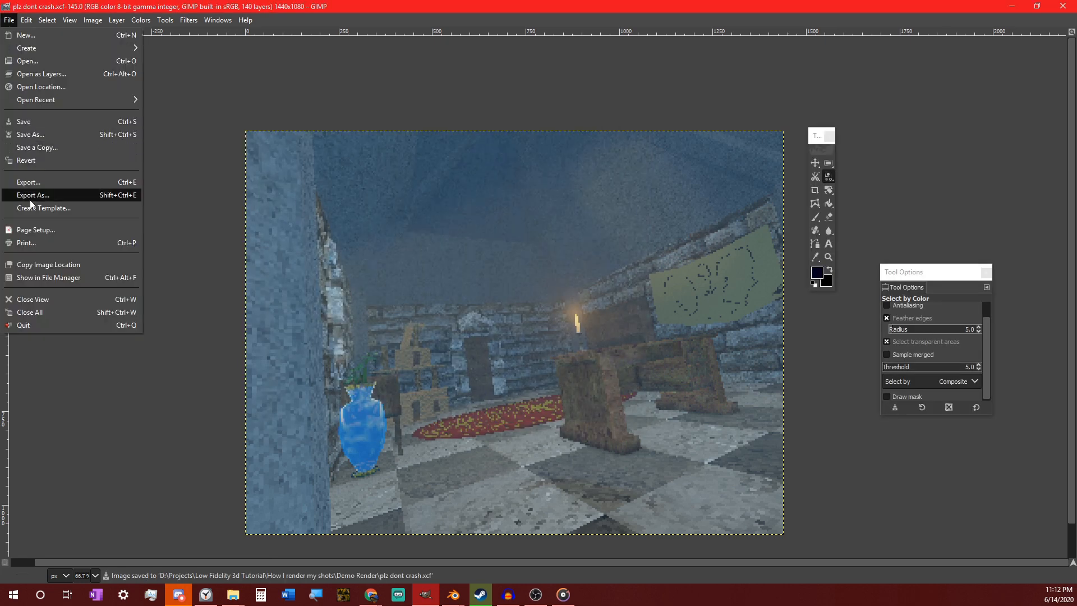
pyautogui.click(31, 195)
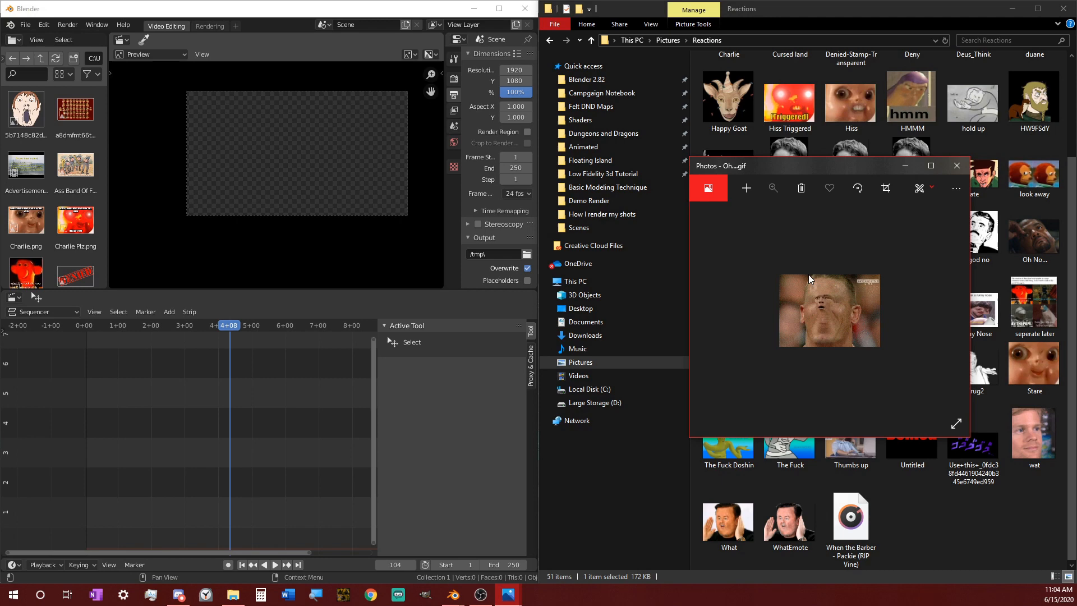
pyautogui.click(956, 165)
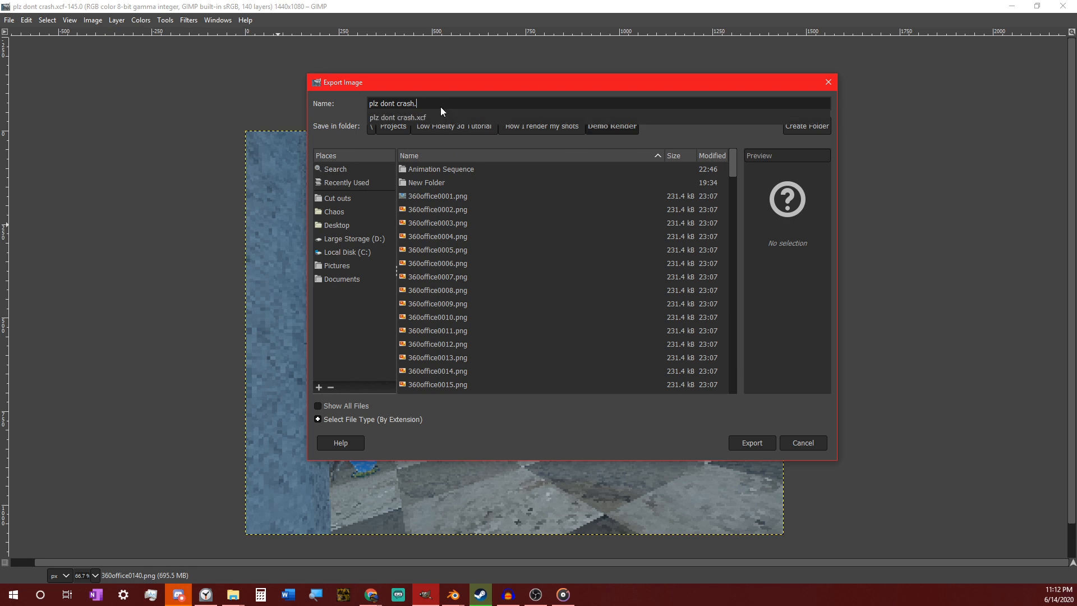
pyautogui.write('ora')
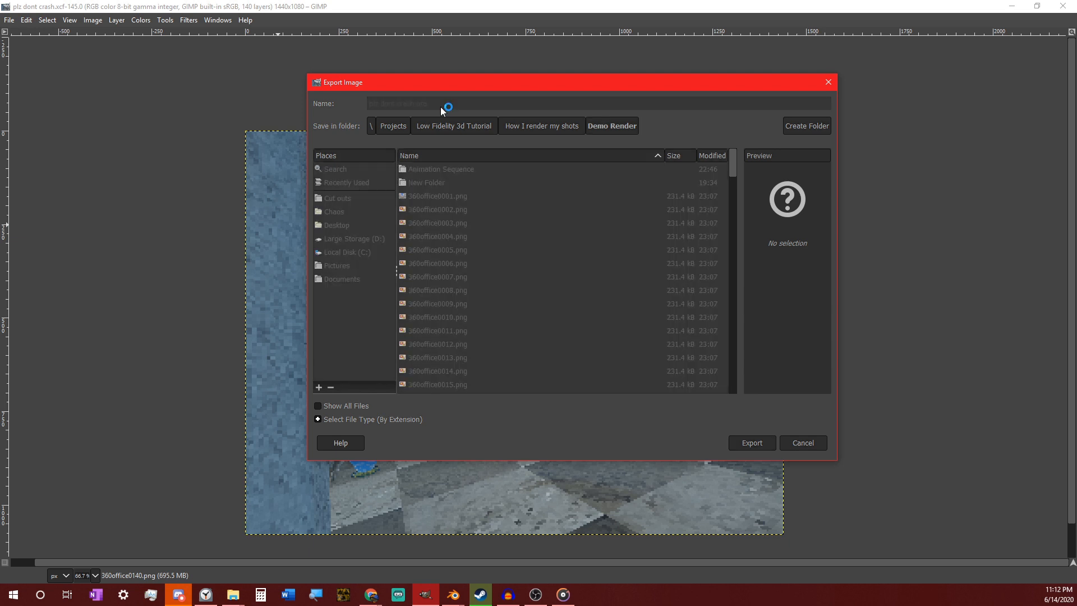
pyautogui.click(752, 443)
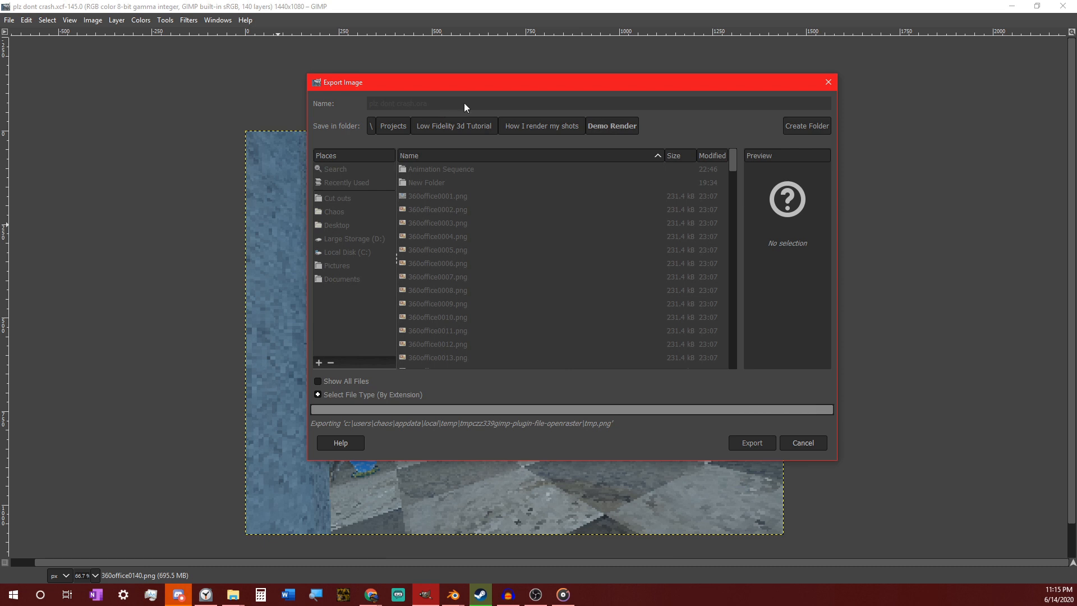
pyautogui.click(751, 443)
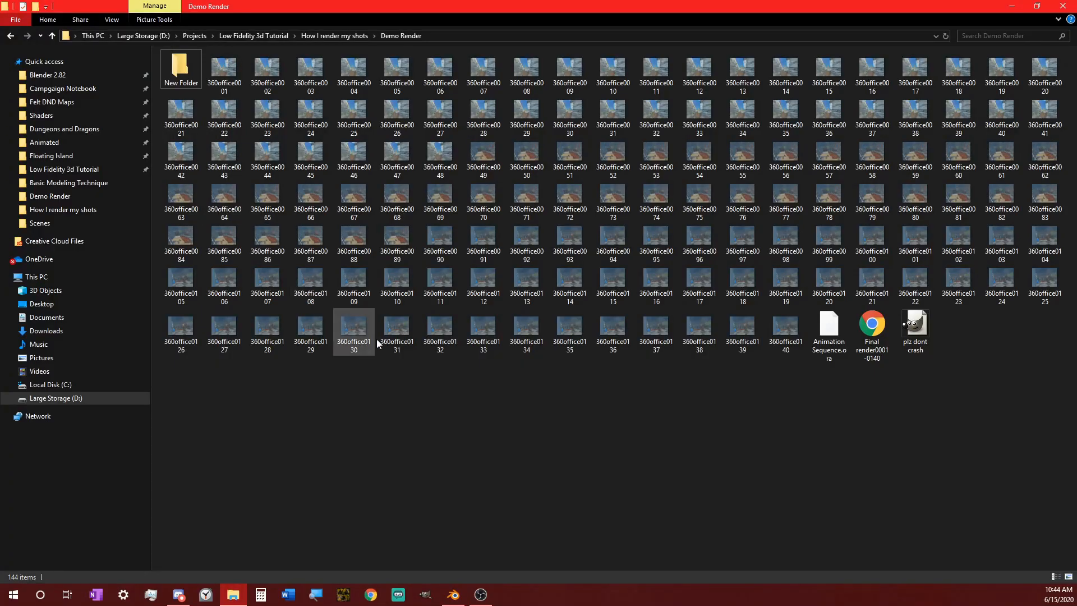
# Extract Animation Sequence.ora with 7-Zip and open its data folder of numbered PNGs.
pyautogui.click(829, 332)
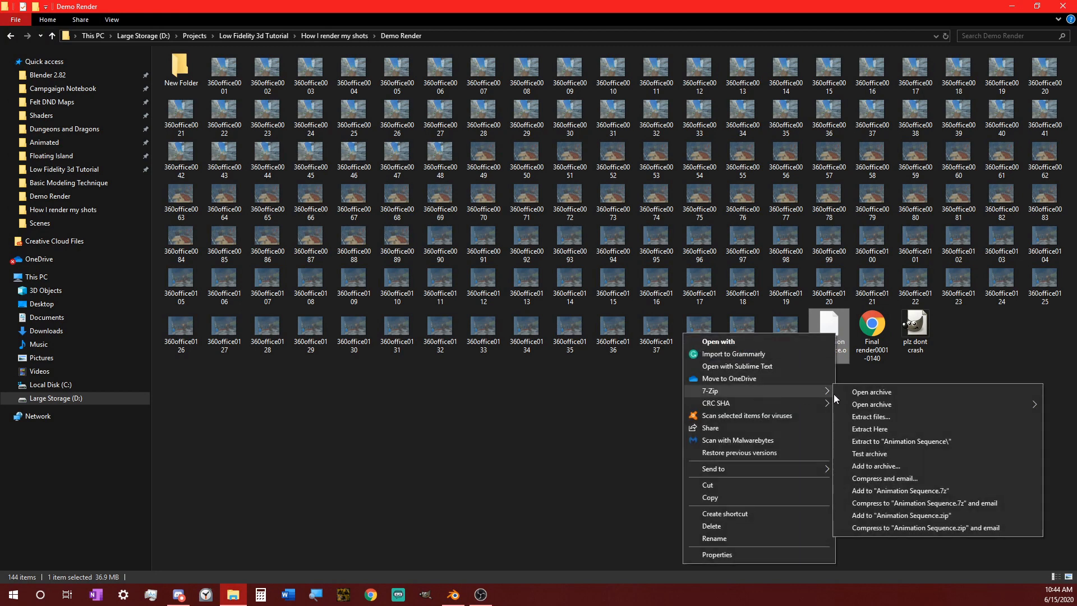
pyautogui.click(869, 428)
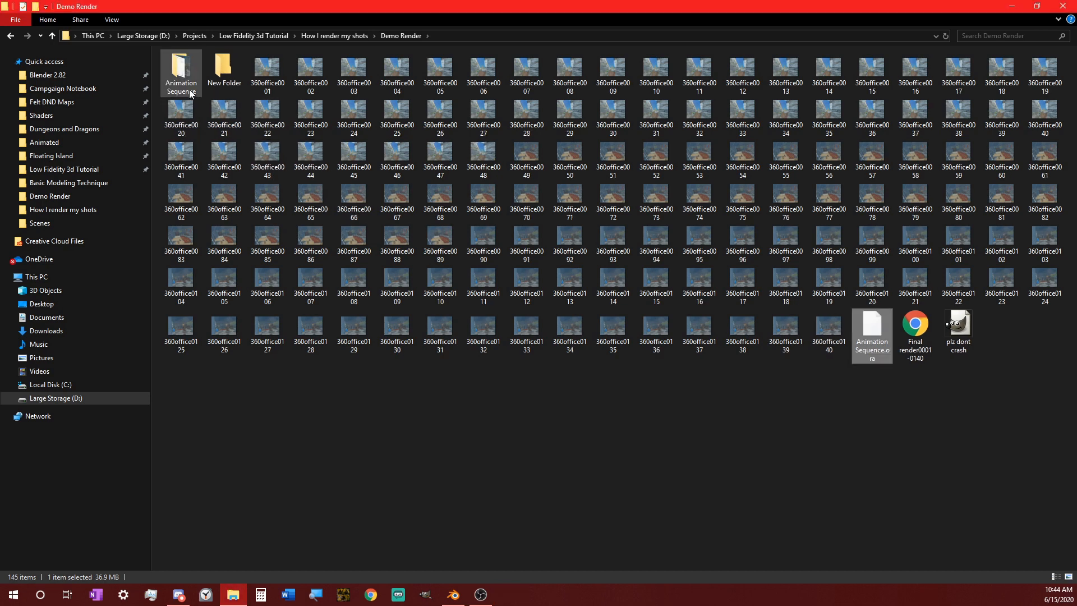
pyautogui.doubleClick(181, 66)
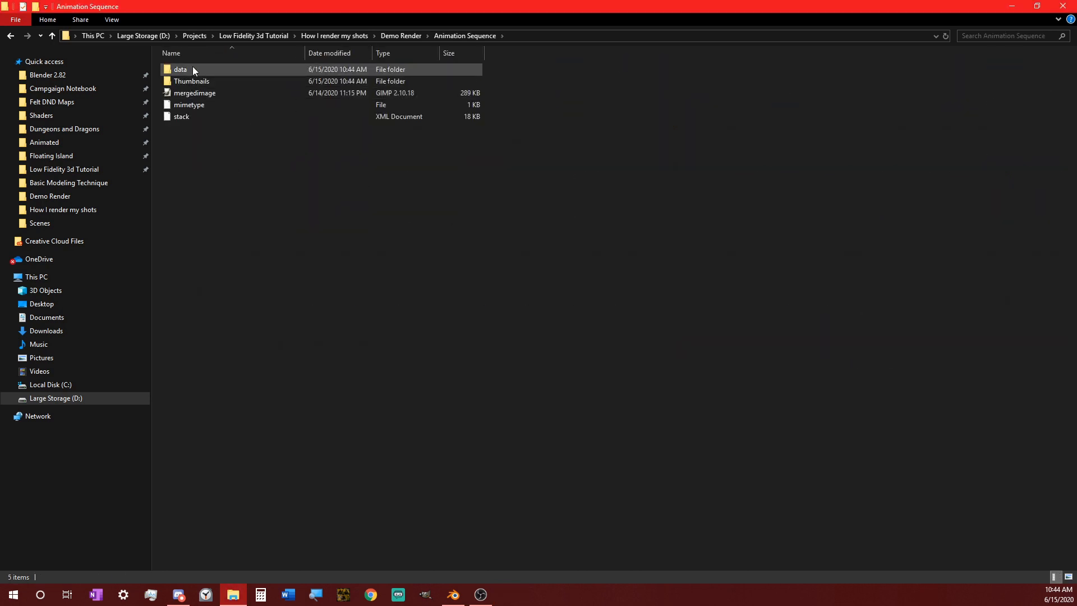
pyautogui.doubleClick(180, 70)
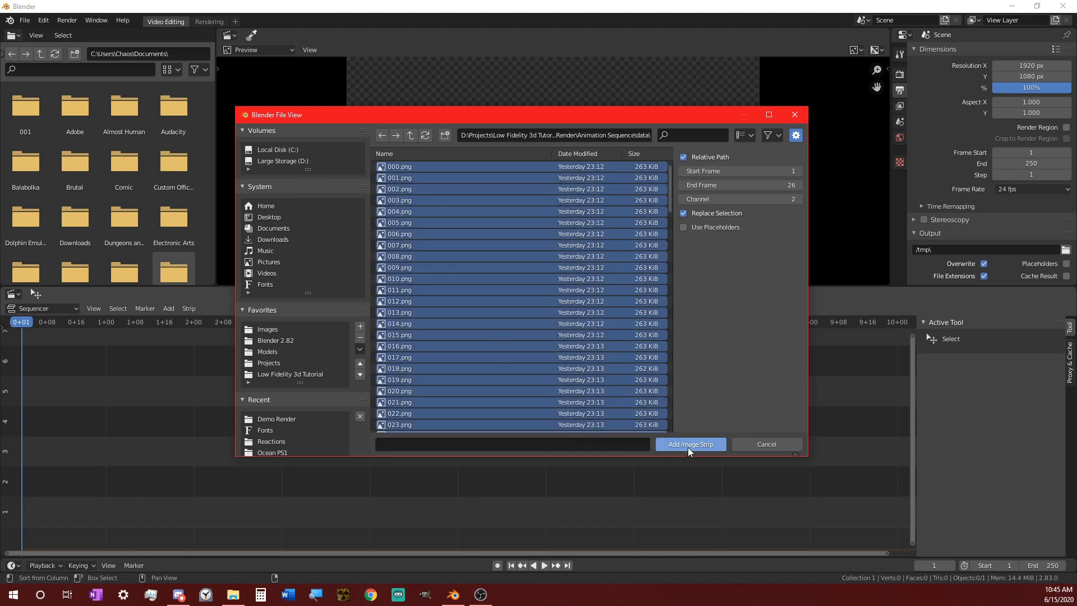
# Add the PNG frames as an image strip at custom 12 fps and match render size to 1440x1080.
pyautogui.click(691, 444)
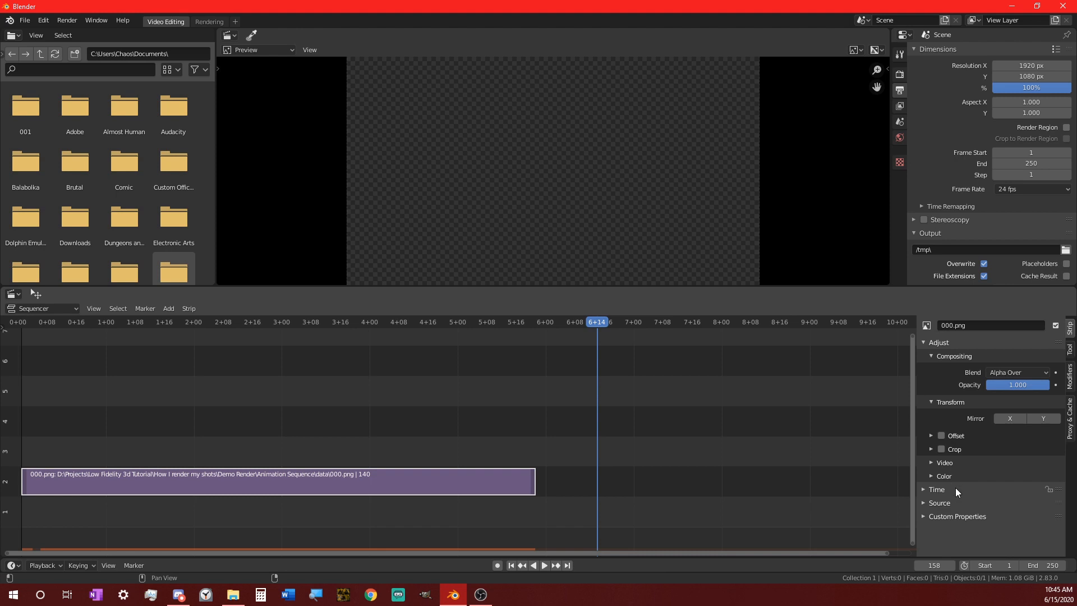
pyautogui.click(931, 489)
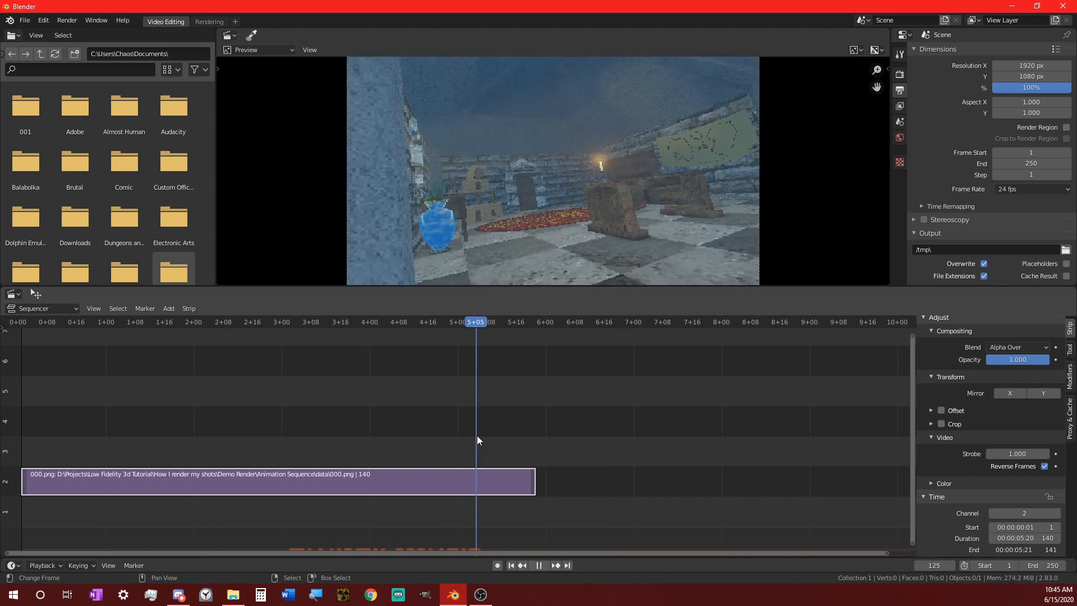
pyautogui.click(188, 307)
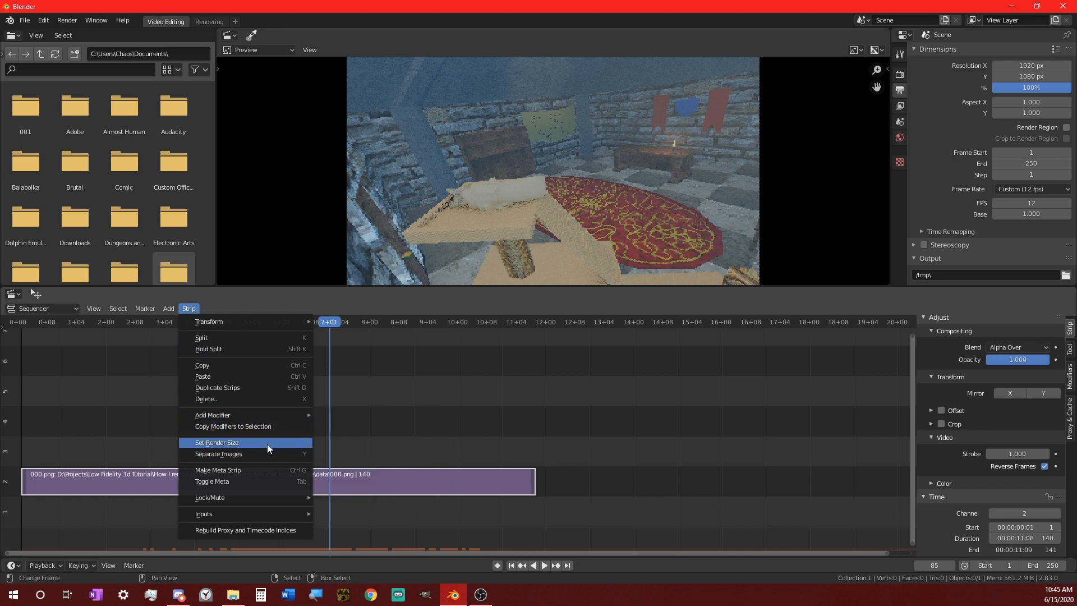
pyautogui.click(216, 442)
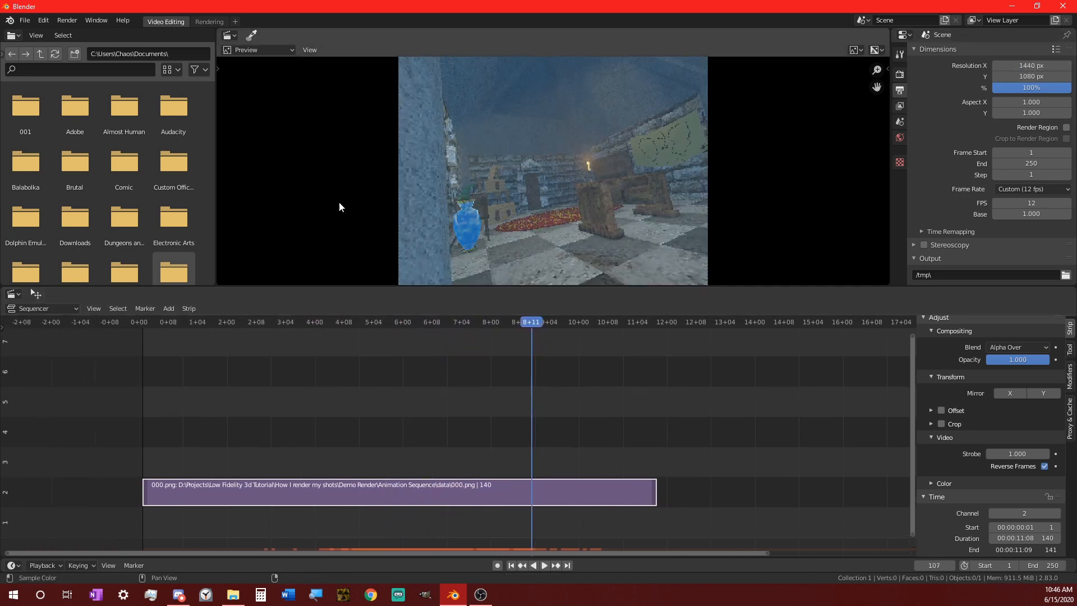
pyautogui.click(67, 20)
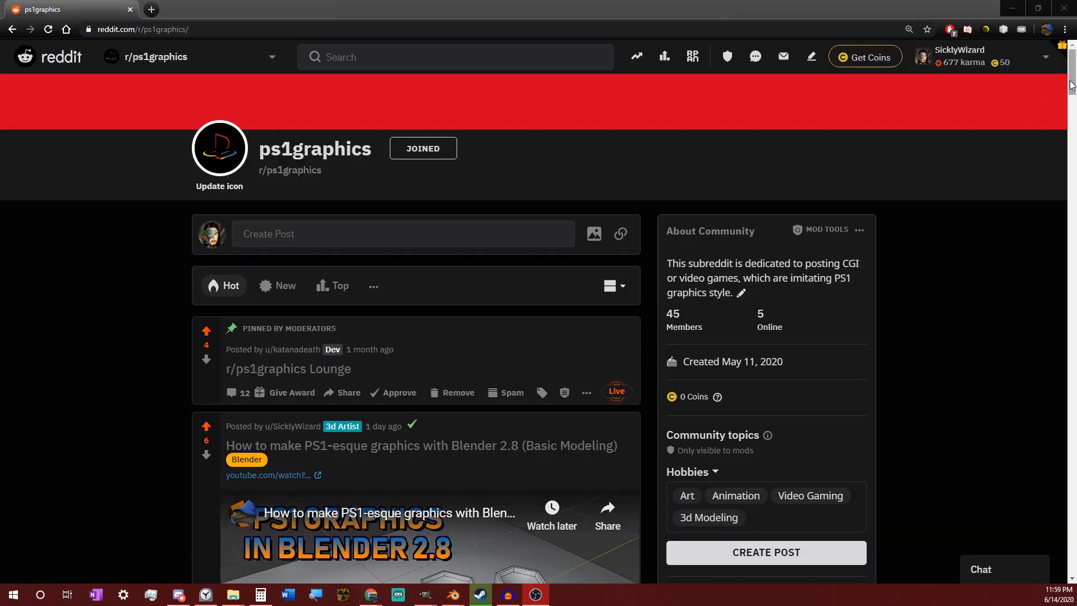
# Scroll through the ps1graphics feed past the donut render, then switch to the Blender breakfast scene.
pyautogui.scroll(-3)
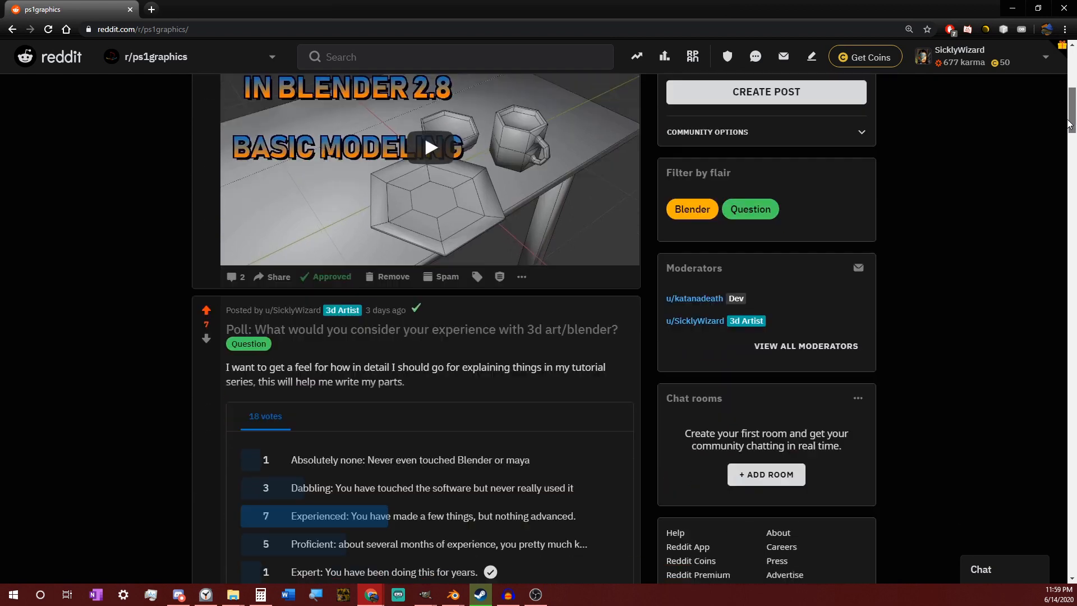
pyautogui.scroll(-3)
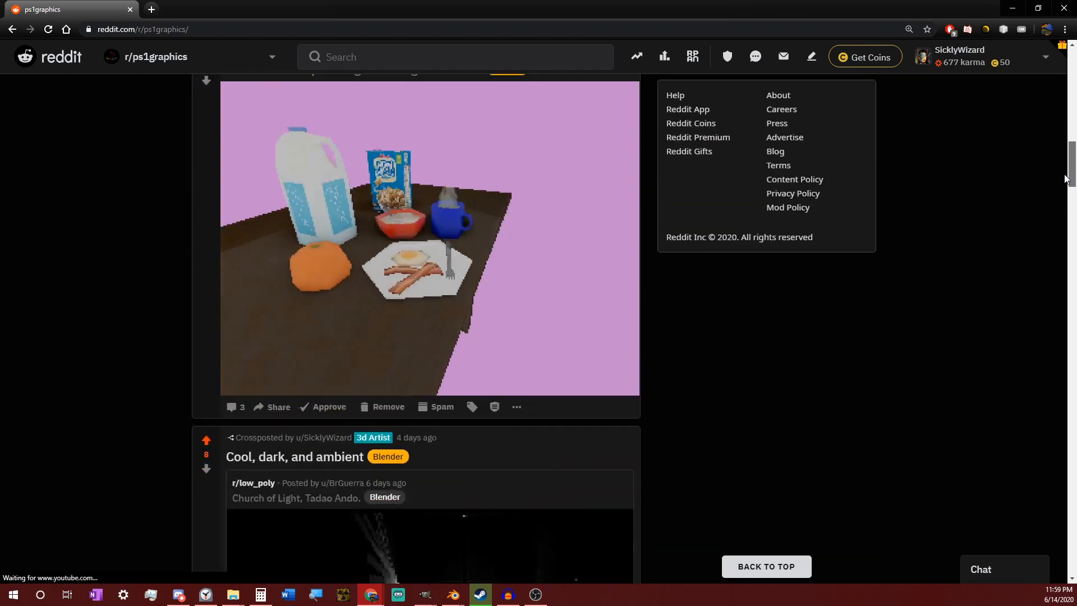
pyautogui.scroll(-3)
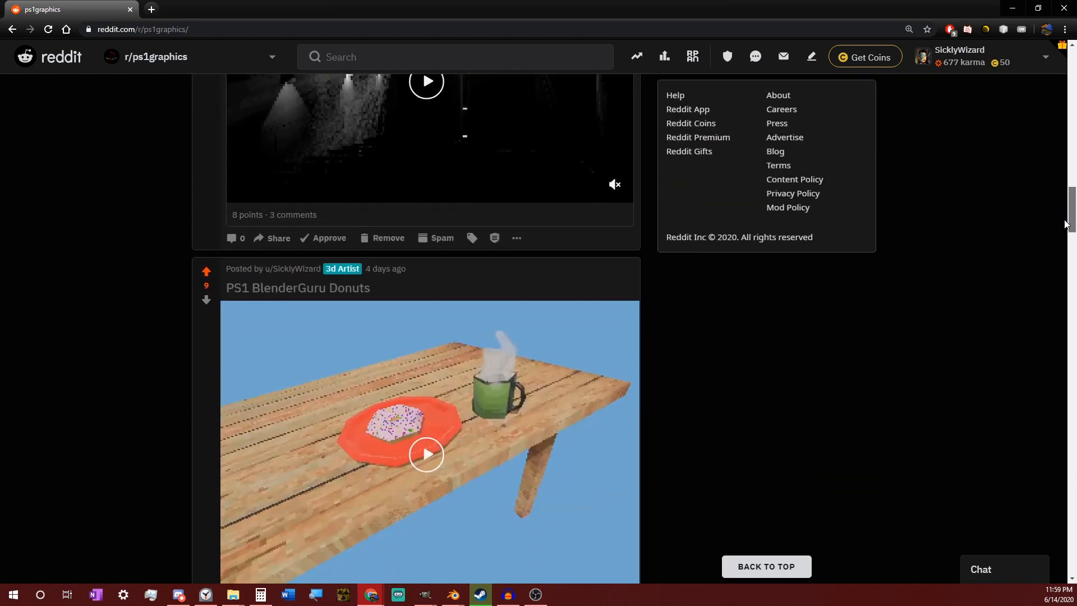
pyautogui.scroll(-3)
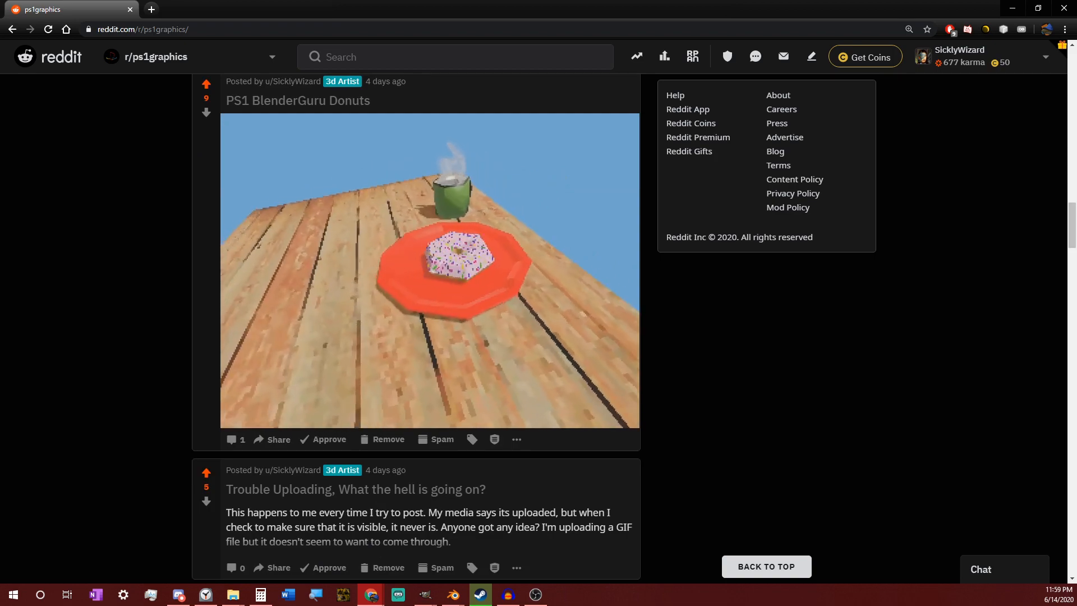
pyautogui.click(422, 594)
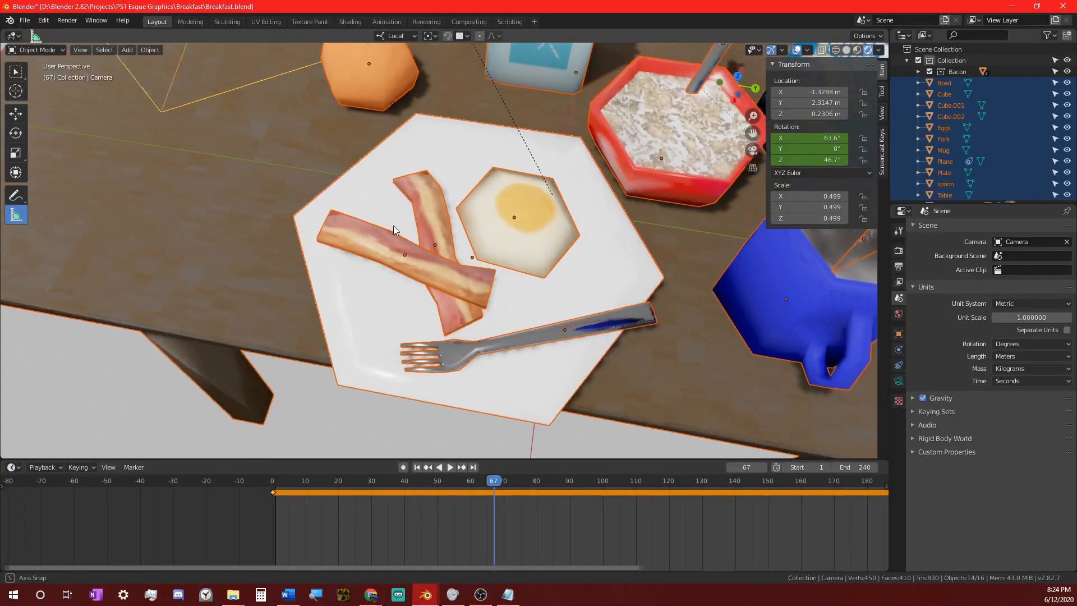